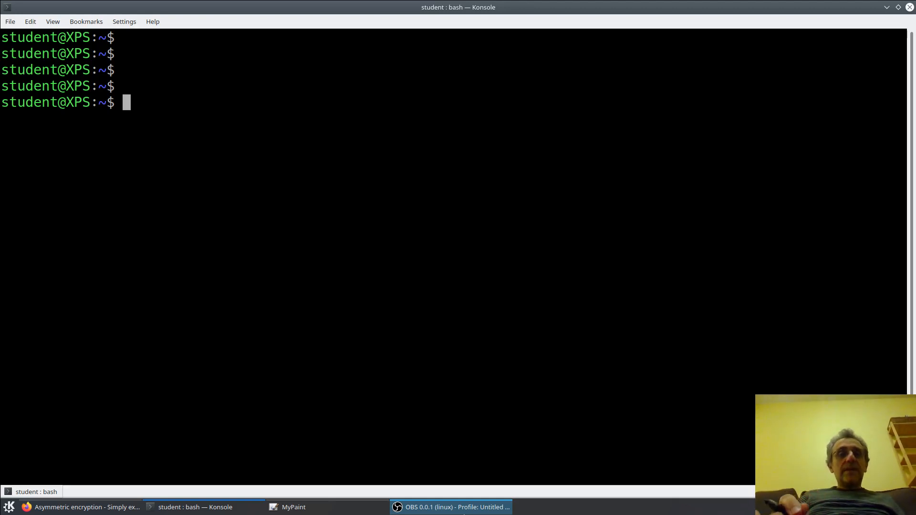
Bring the MyPaint canvas forward and finish Bob's stick-figure body.
left_click(293, 506)
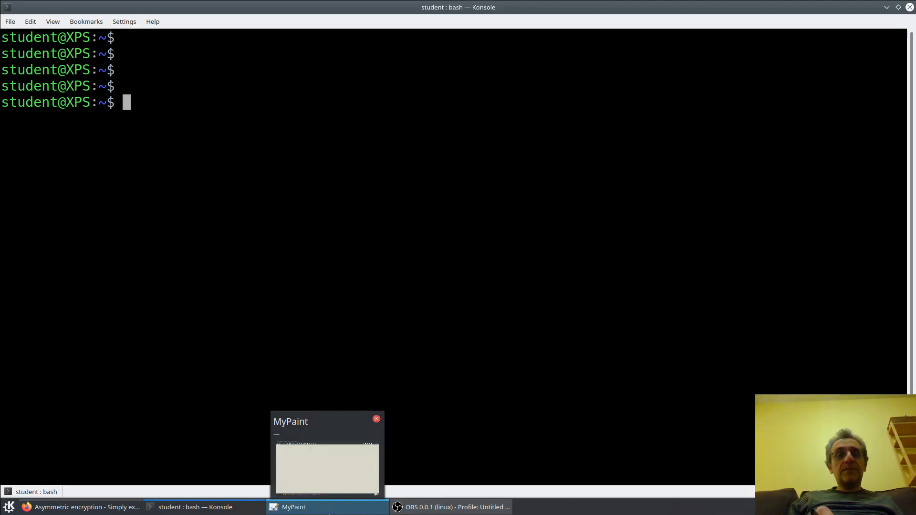
mouse_move(449, 507)
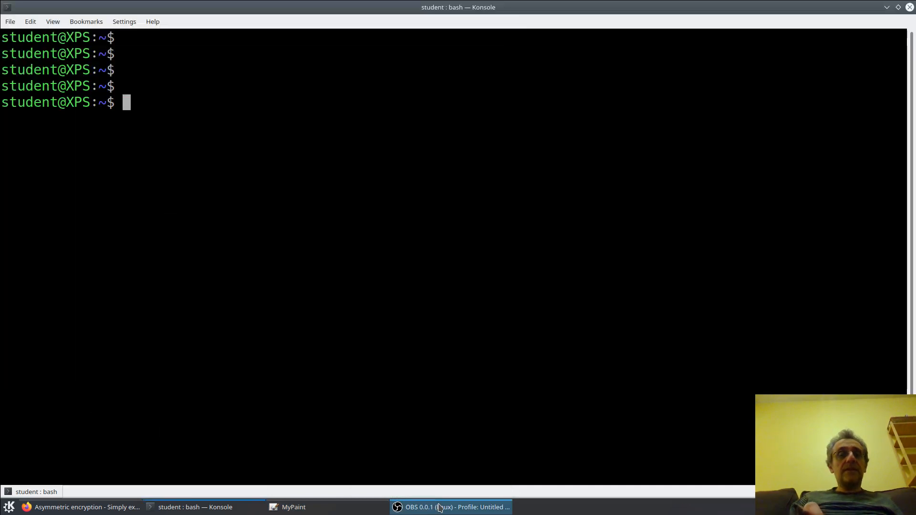
left_click(293, 506)
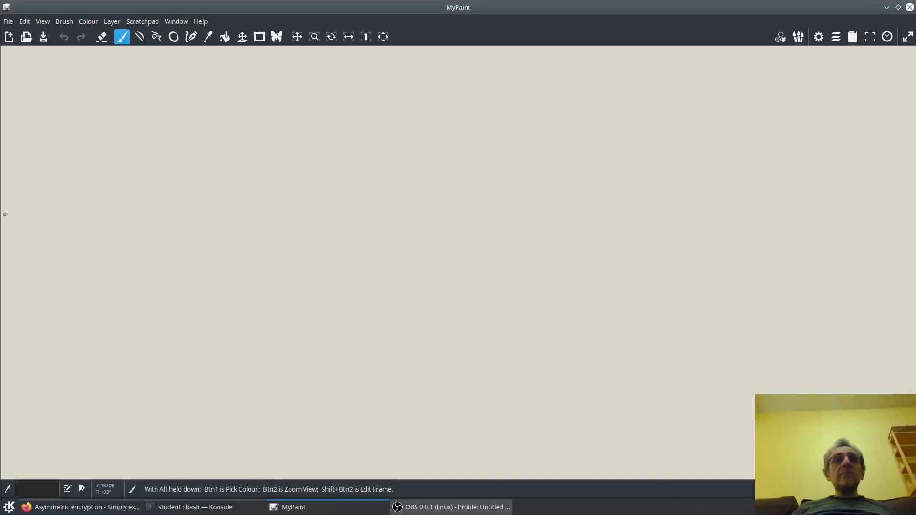
mouse_move(97, 160)
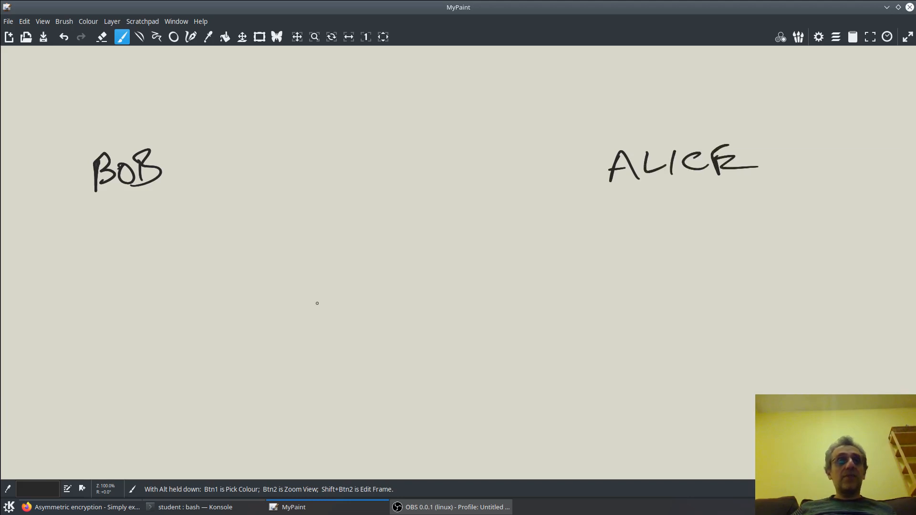
mouse_move(90, 261)
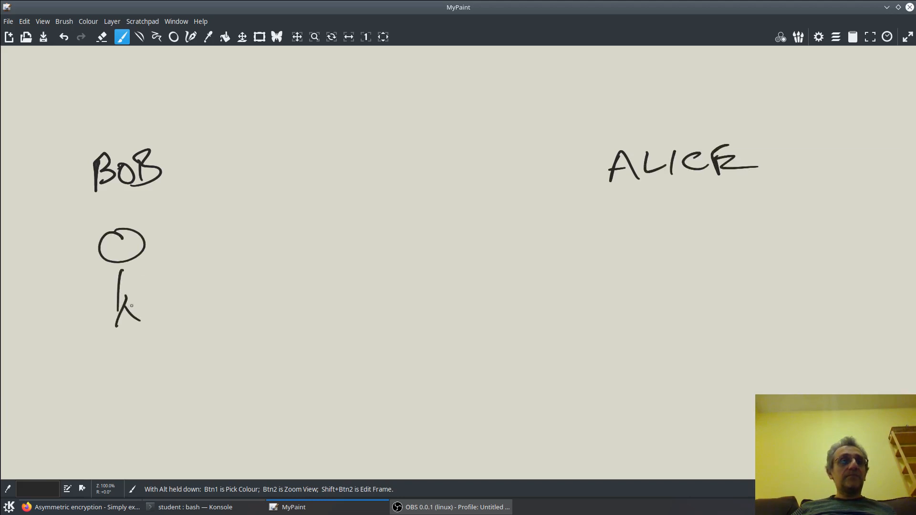
left_click_drag(88, 288, 149, 277)
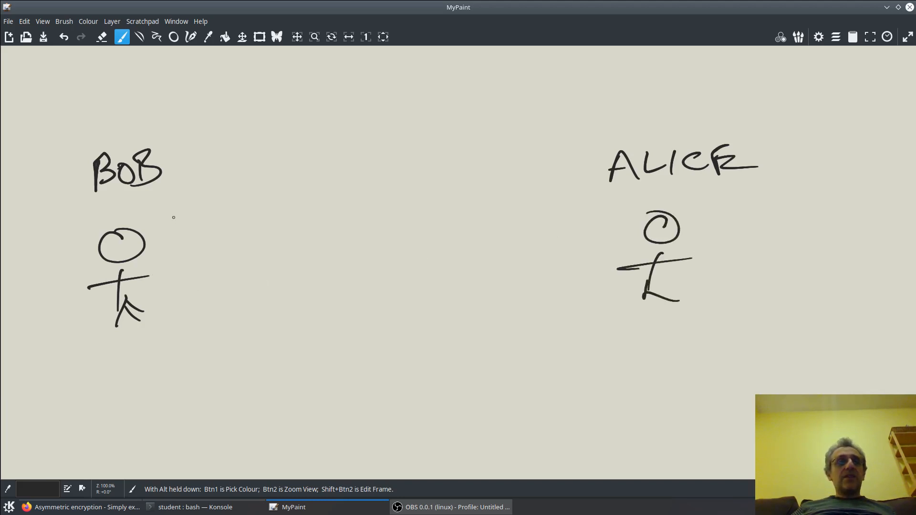
mouse_move(172, 244)
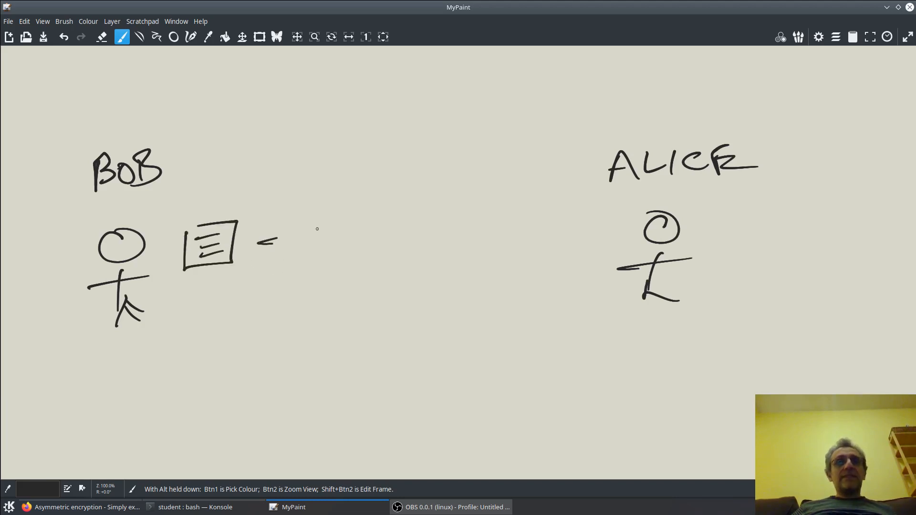
Draw an arrow from Bob's document toward Alice and a key above the document.
left_click_drag(256, 242, 537, 210)
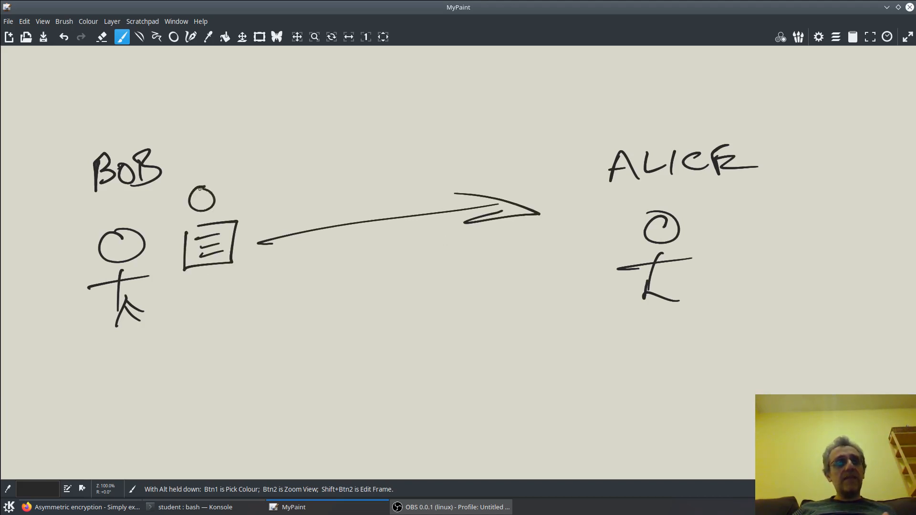
left_click_drag(210, 201, 255, 201)
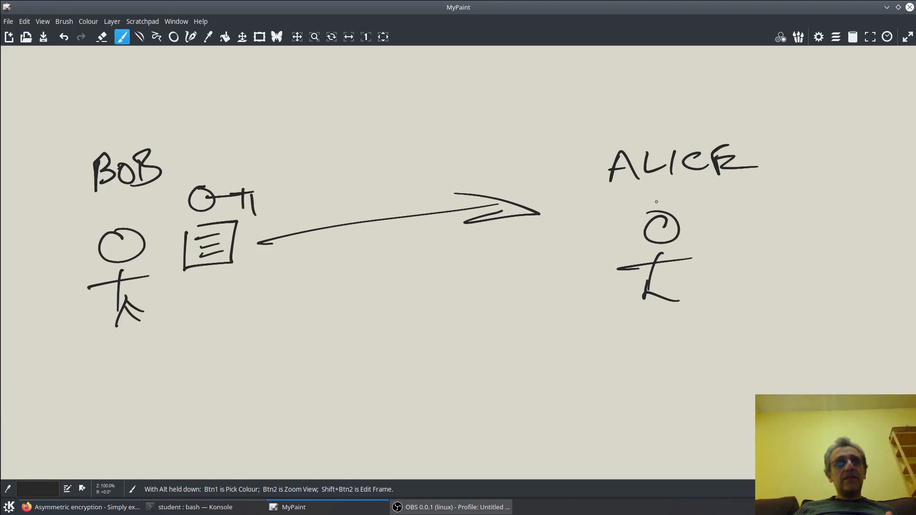
mouse_move(497, 202)
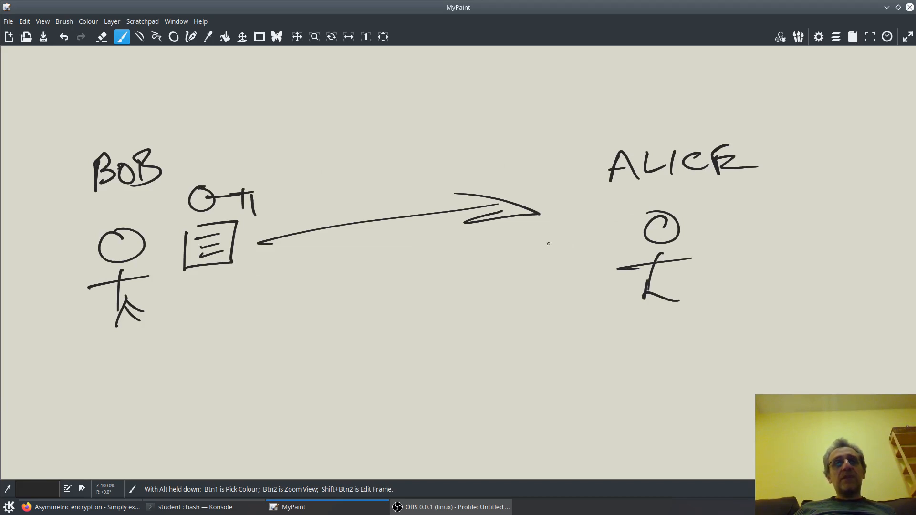
Circle Bob's key and hand-letter the title SYMMETRIC ENC above the diagram.
left_click_drag(549, 231, 605, 278)
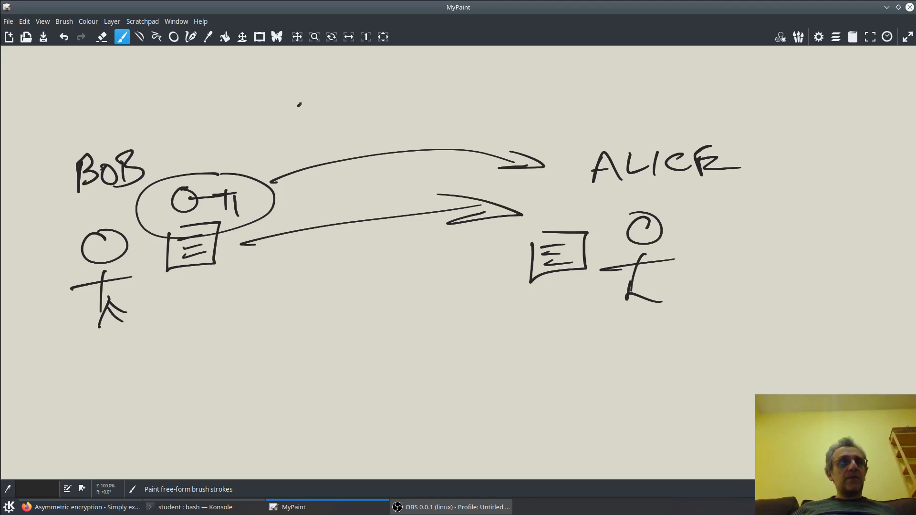
left_click_drag(286, 117, 351, 123)
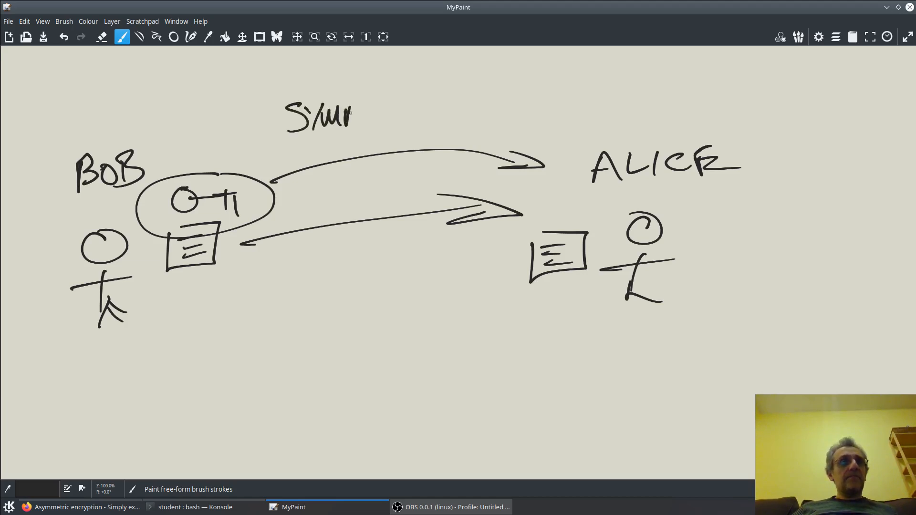
left_click_drag(350, 114, 432, 116)
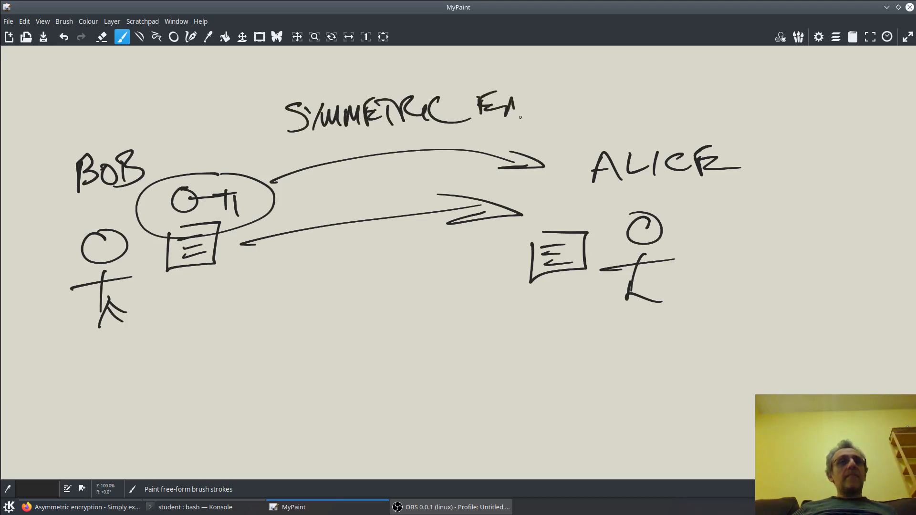
left_click_drag(514, 108, 564, 108)
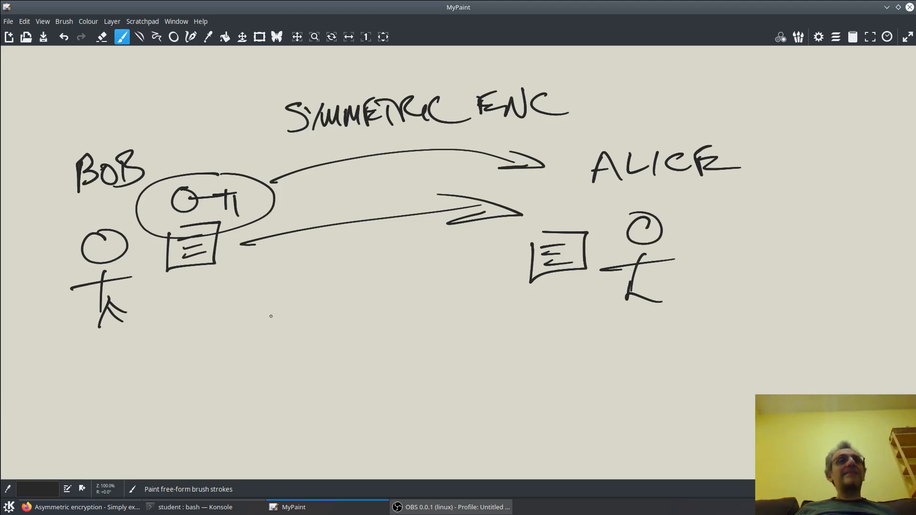
mouse_move(94, 341)
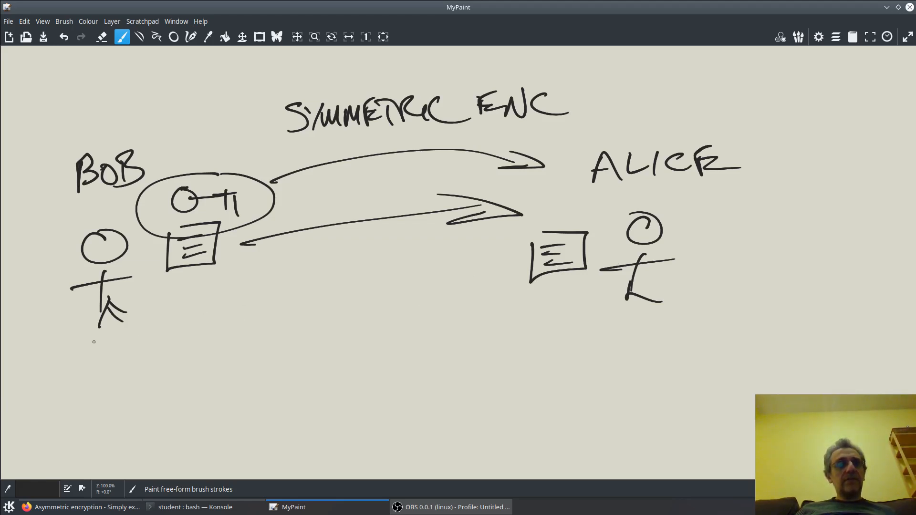
Draw a horizontal divider under the symmetric diagram and move the canvas down.
left_click_drag(93, 342, 725, 285)
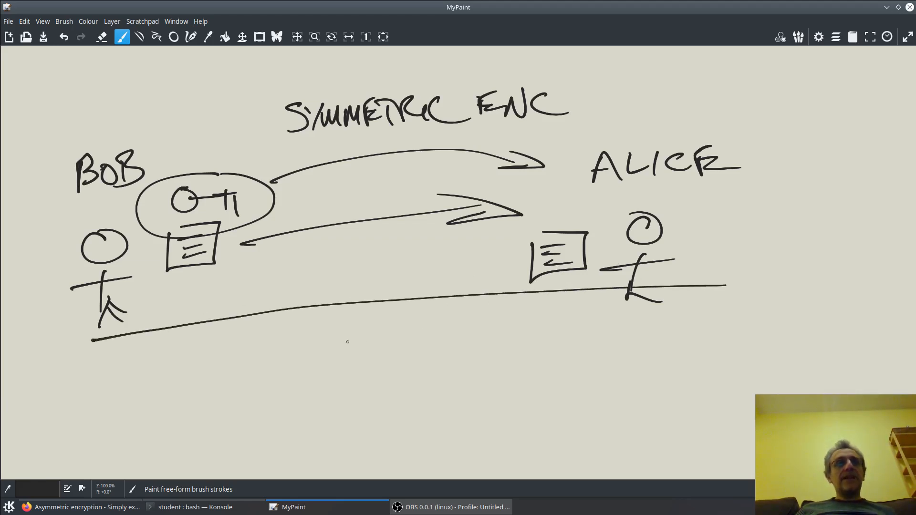
mouse_move(375, 366)
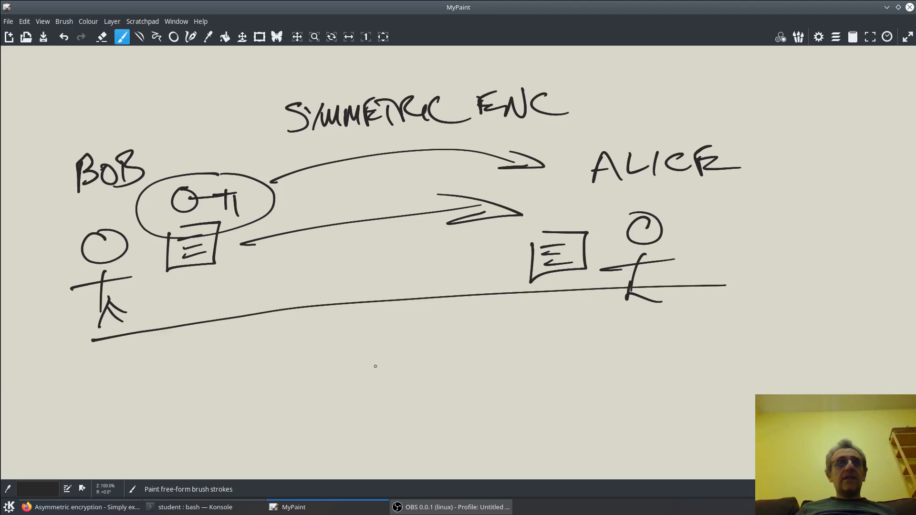
scroll("down", 3)
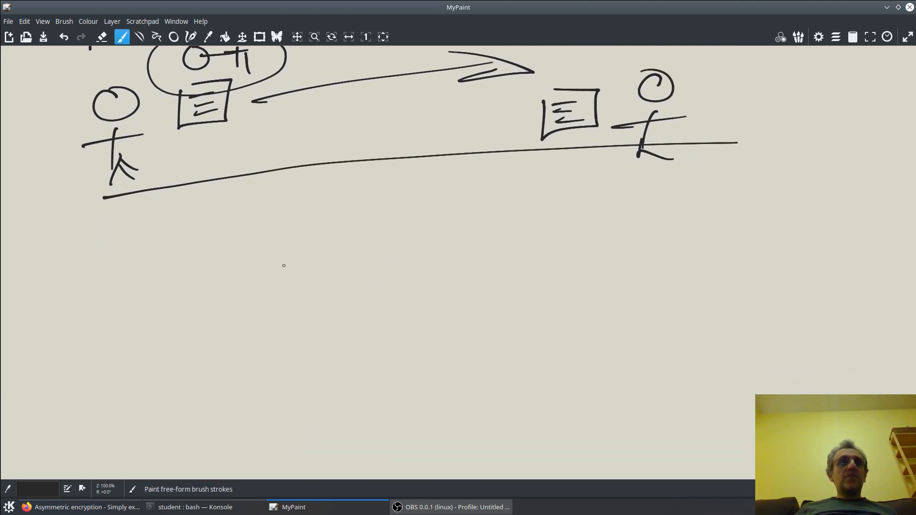
Draw two new stick figures and label them BOB and ALICE.
left_click_drag(105, 252, 108, 342)
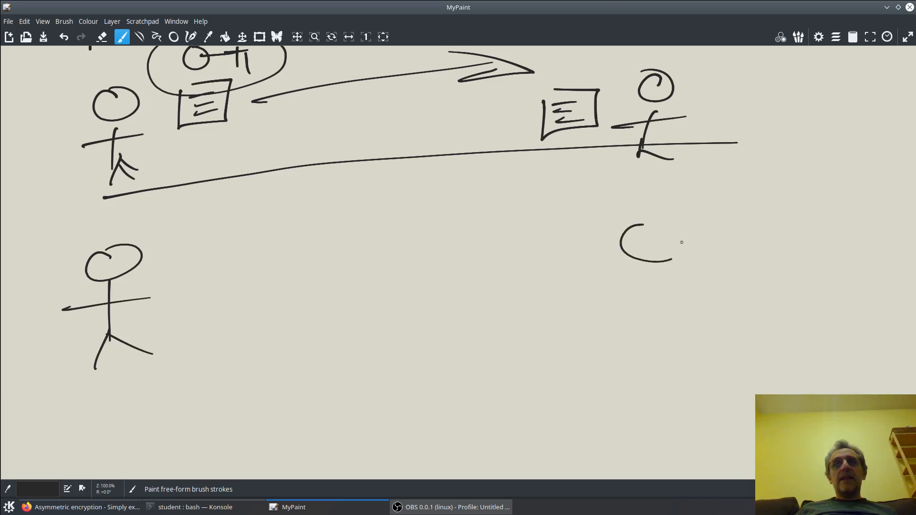
left_click_drag(642, 234, 642, 350)
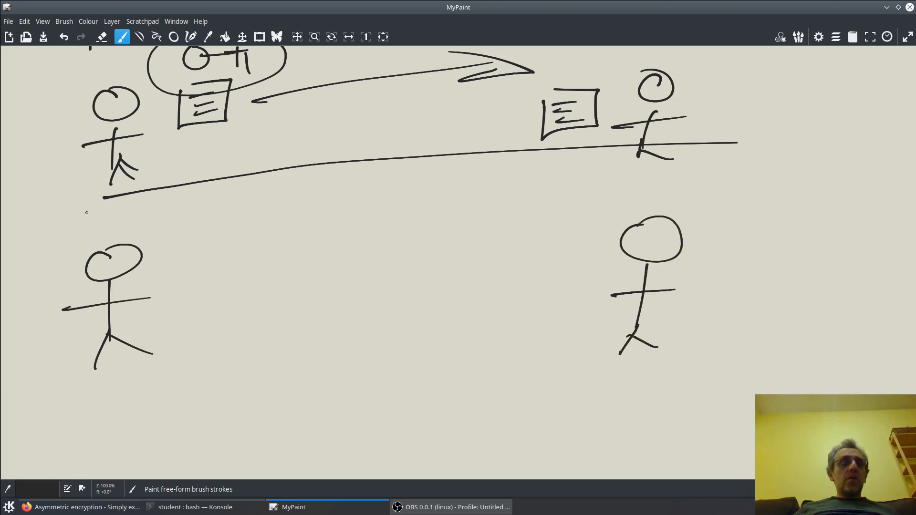
left_click_drag(88, 217, 143, 217)
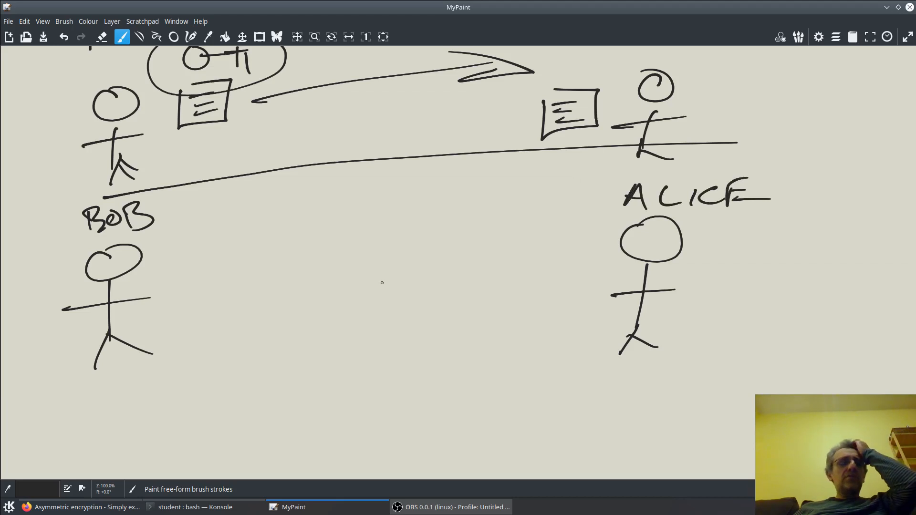
mouse_move(272, 283)
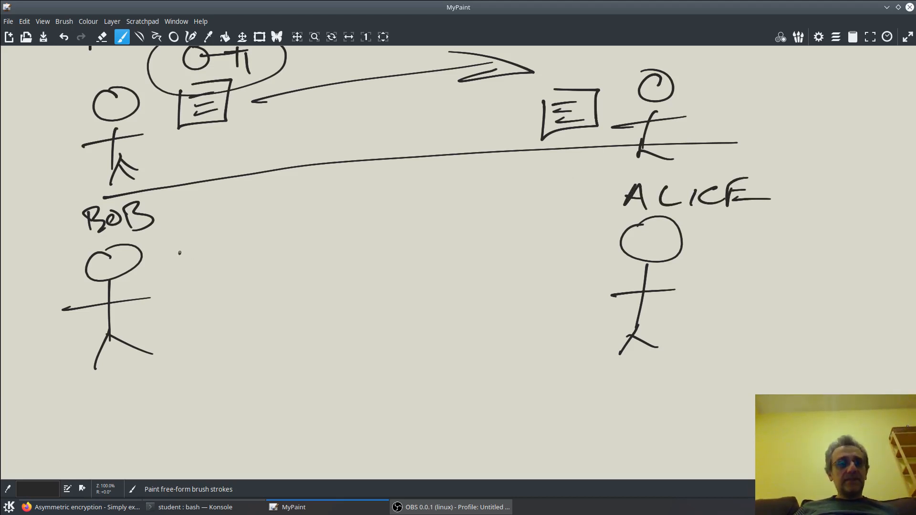
Draw Bob's two keys, labelled PRIVATE, with a second key below.
left_click_drag(166, 260, 242, 260)
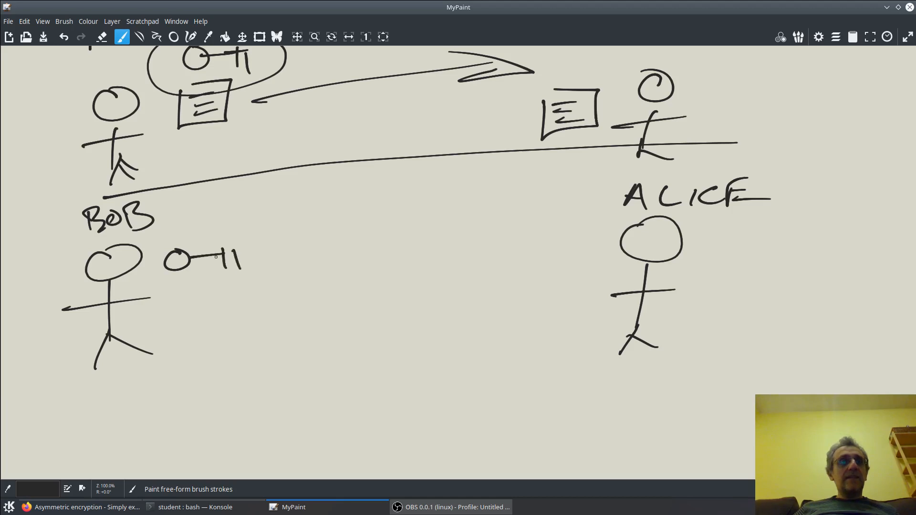
left_click_drag(166, 306, 233, 300)
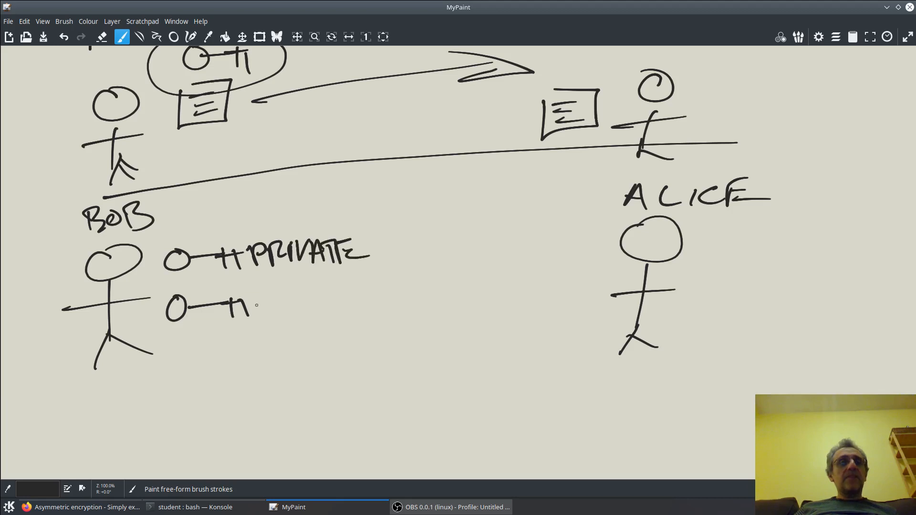
left_click_drag(260, 306, 327, 309)
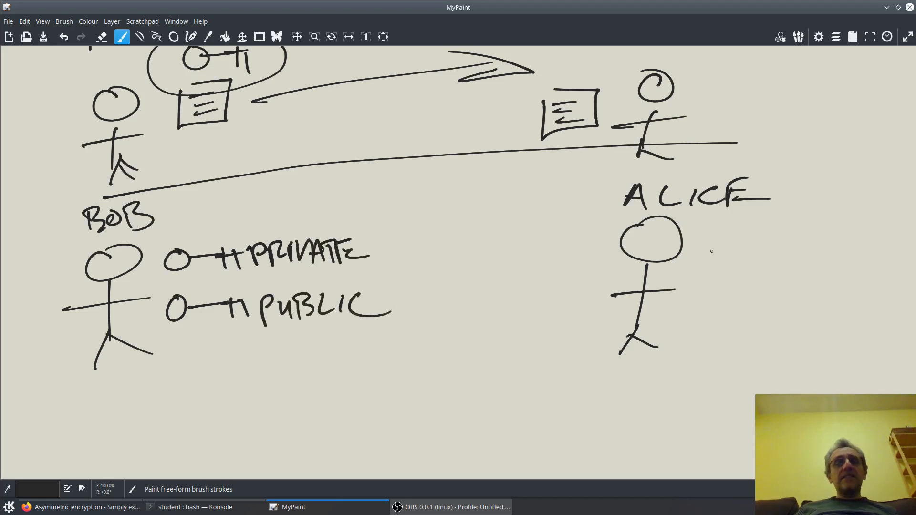
Draw Alice's two keys and label them PRIVATE and PUBLIC.
left_click_drag(705, 252, 760, 250)
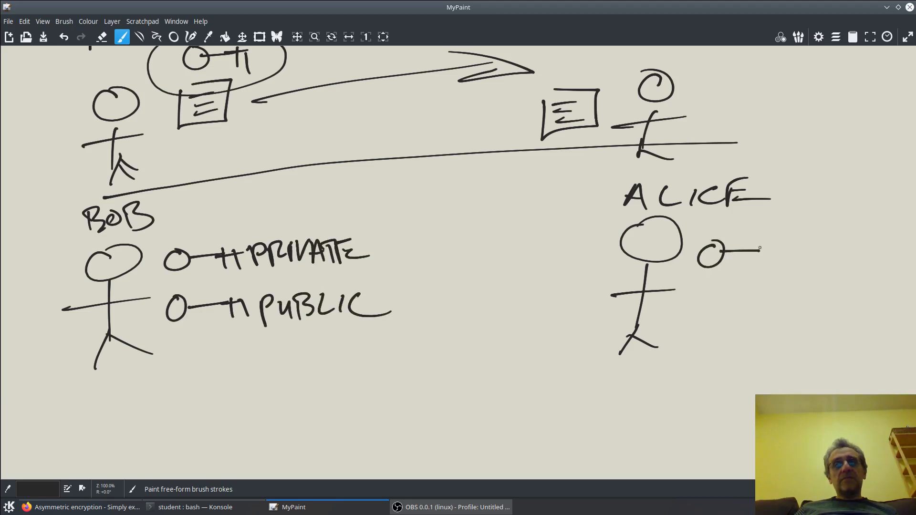
left_click_drag(743, 254, 771, 259)
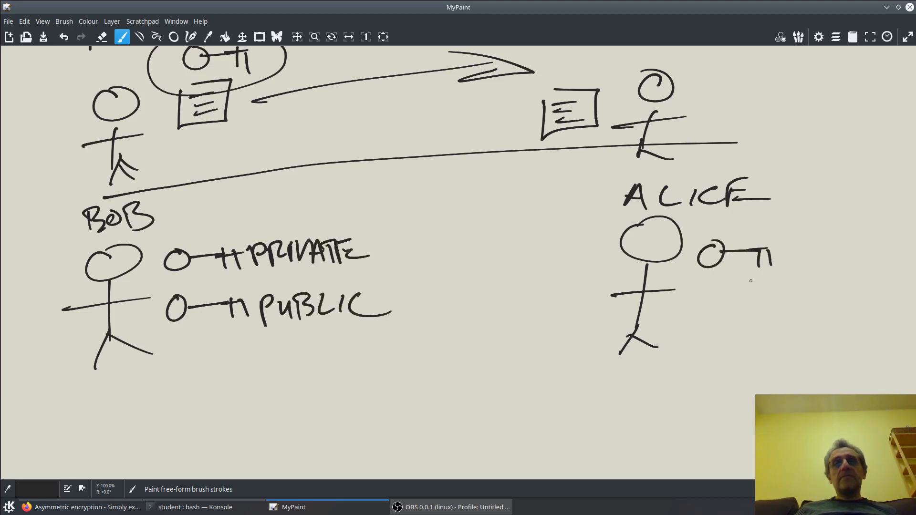
left_click_drag(695, 295, 743, 292)
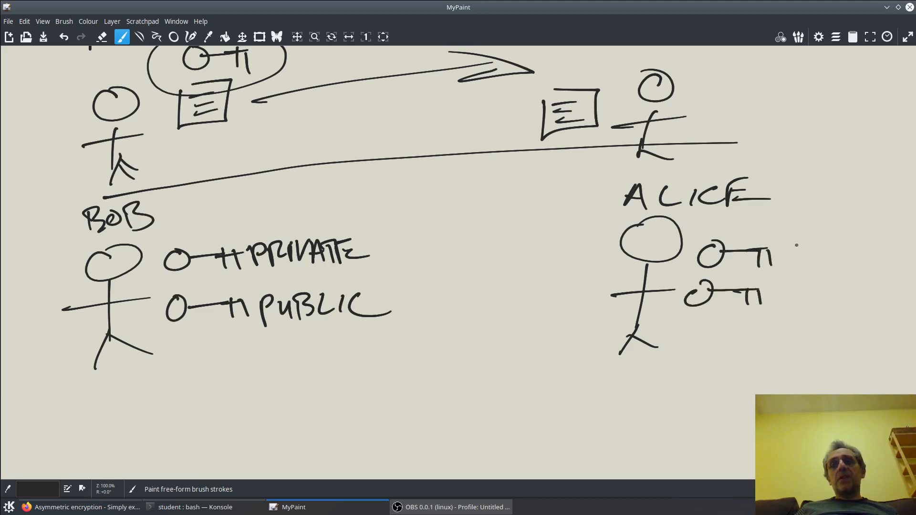
left_click_drag(795, 245, 838, 248)
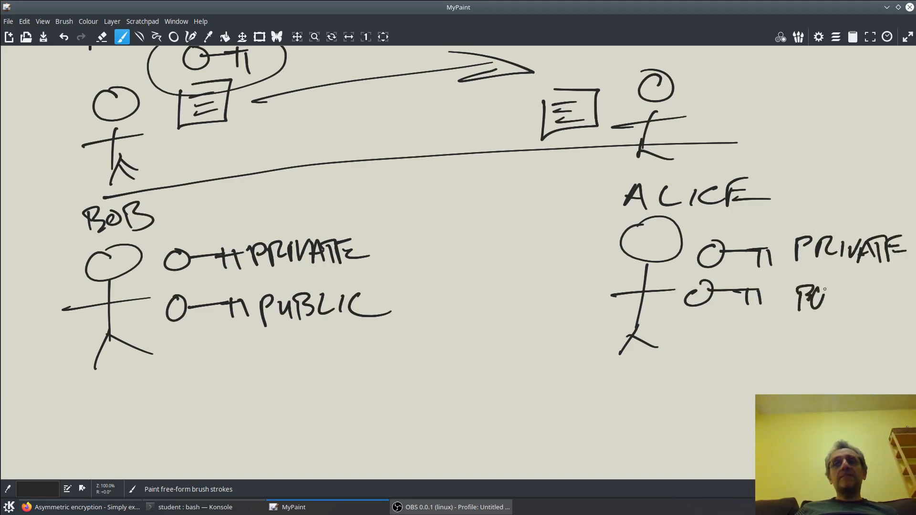
left_click_drag(801, 298, 906, 298)
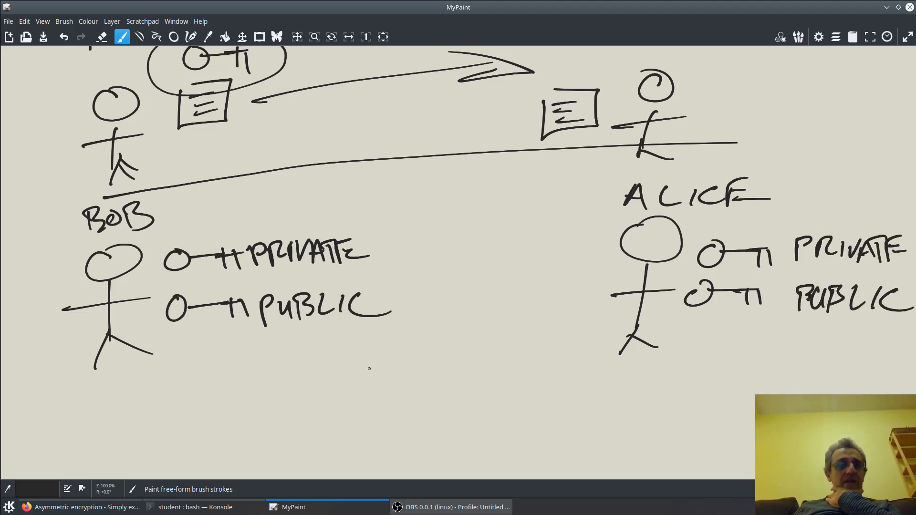
Box both private keys and draw a curved arrow from Bob's private key to his public key.
left_click_drag(246, 240, 140, 297)
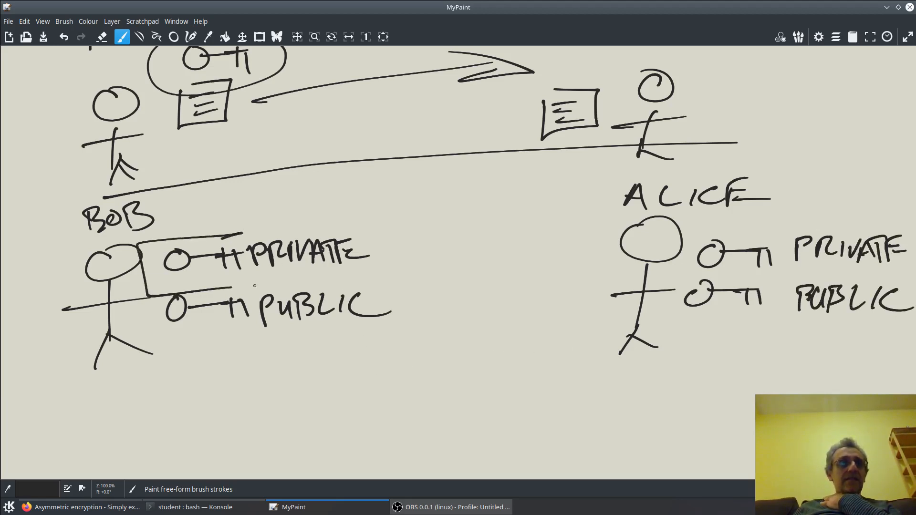
left_click_drag(193, 239, 400, 277)
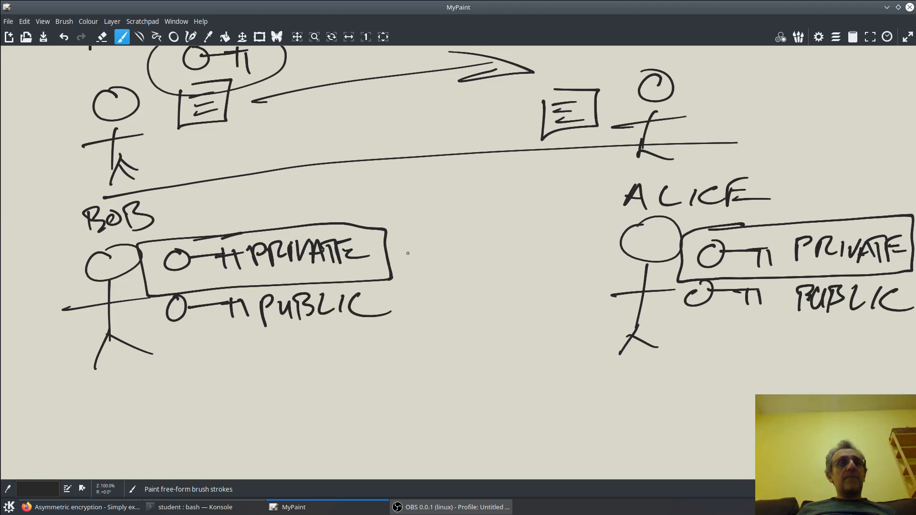
left_click_drag(403, 240, 409, 297)
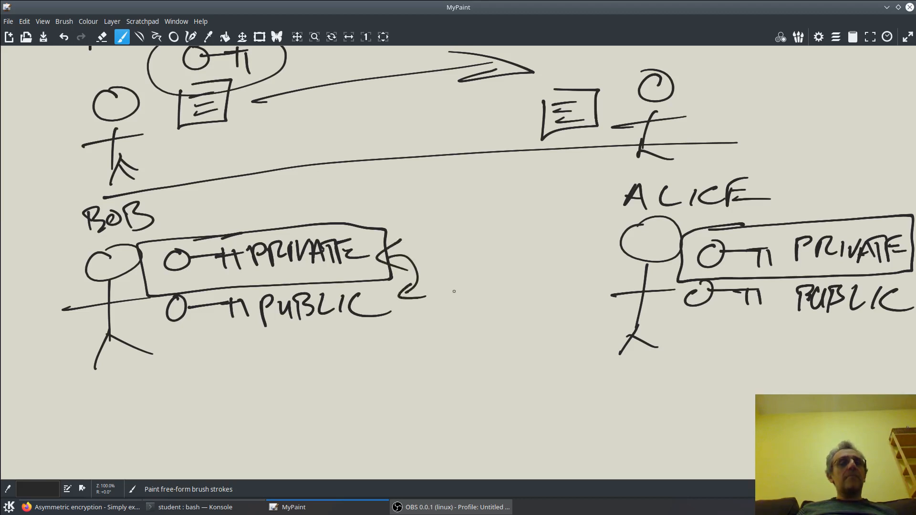
mouse_move(497, 288)
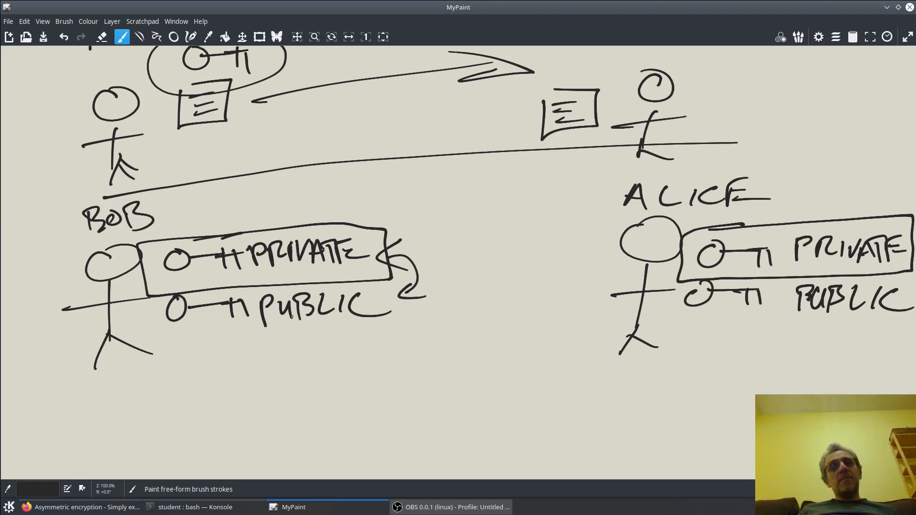
mouse_move(225, 336)
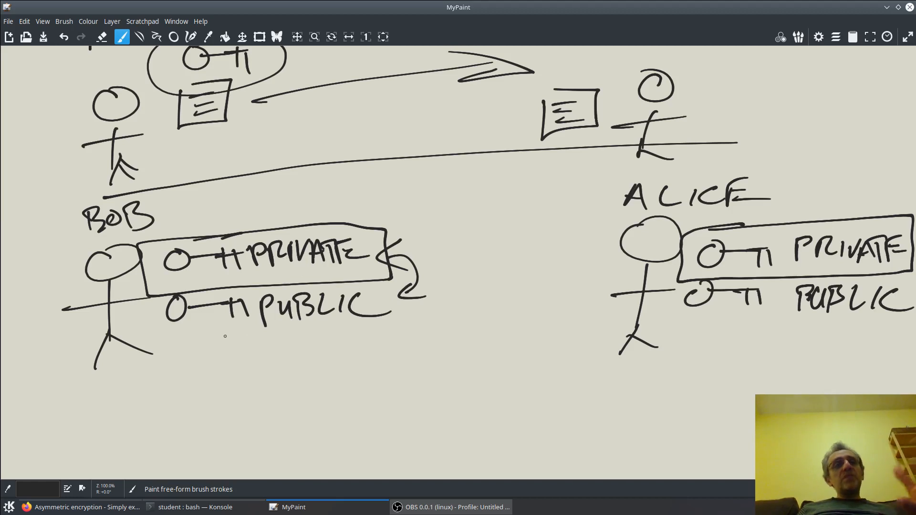
mouse_move(263, 340)
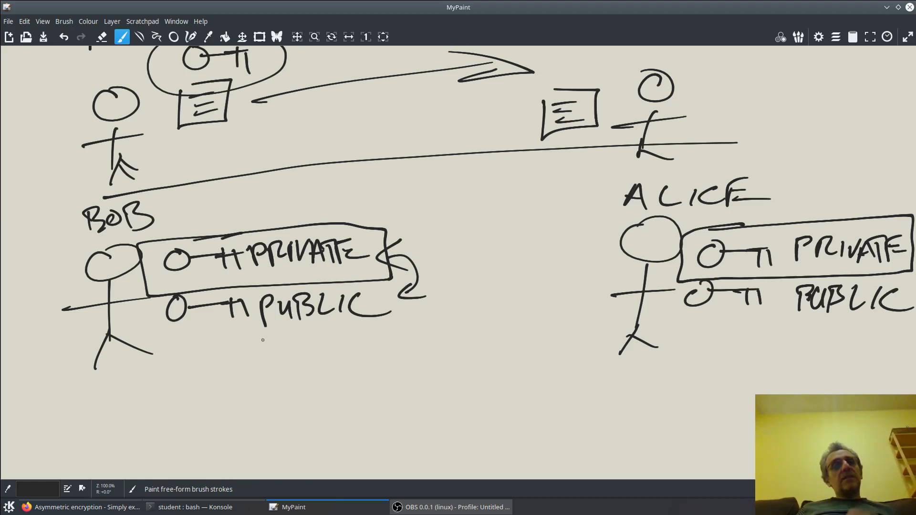
Draw arrows spreading from Bob's public key, one reaching Alice, and write BOB PUBLIC below her.
left_click_drag(254, 338, 350, 387)
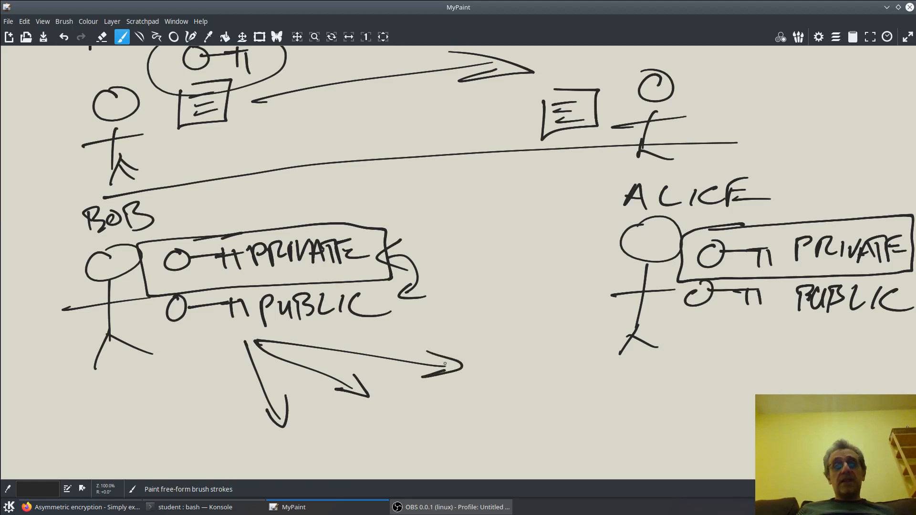
left_click_drag(444, 366, 578, 338)
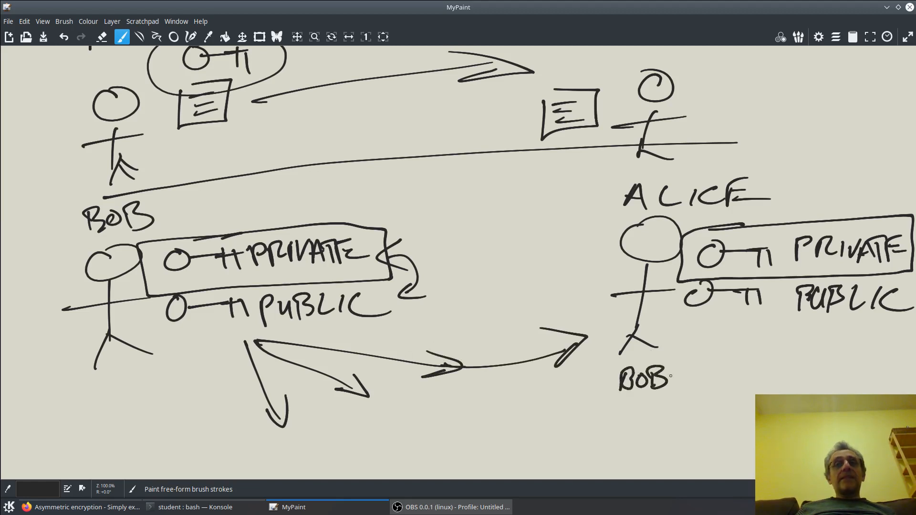
left_click_drag(683, 374, 707, 386)
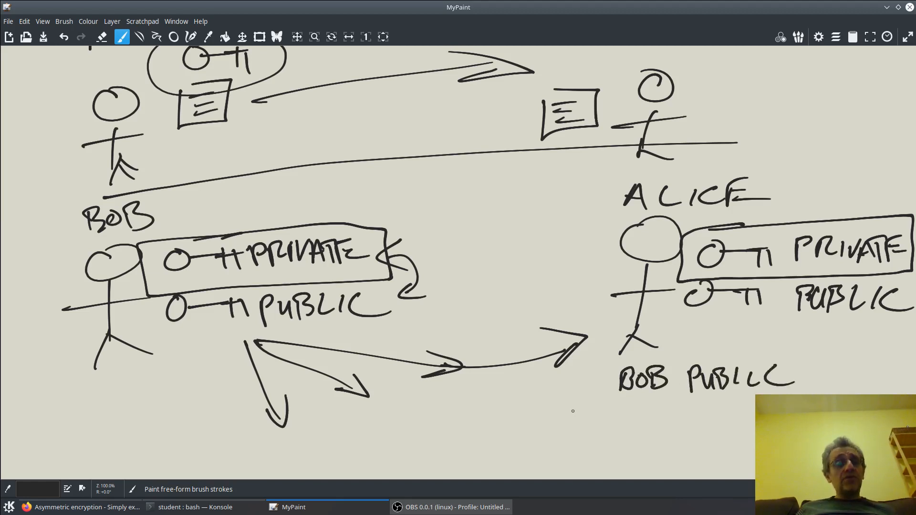
mouse_move(564, 395)
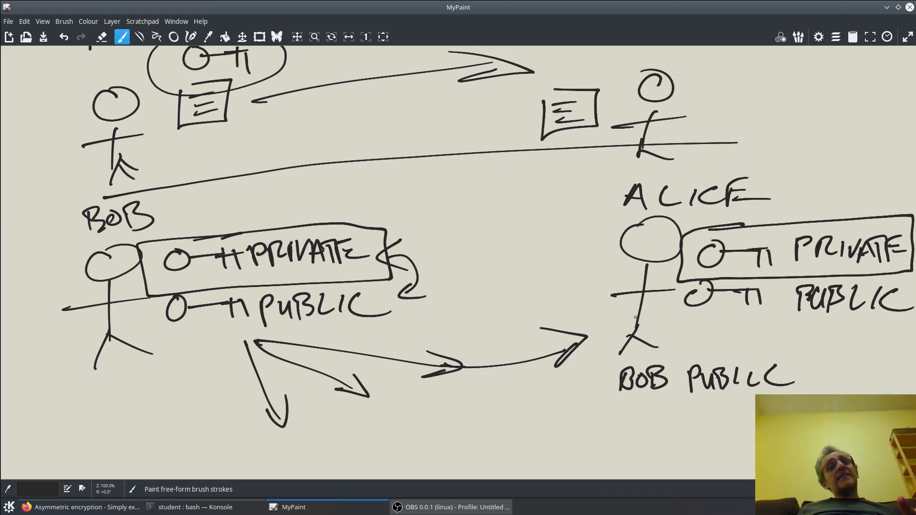
mouse_move(538, 366)
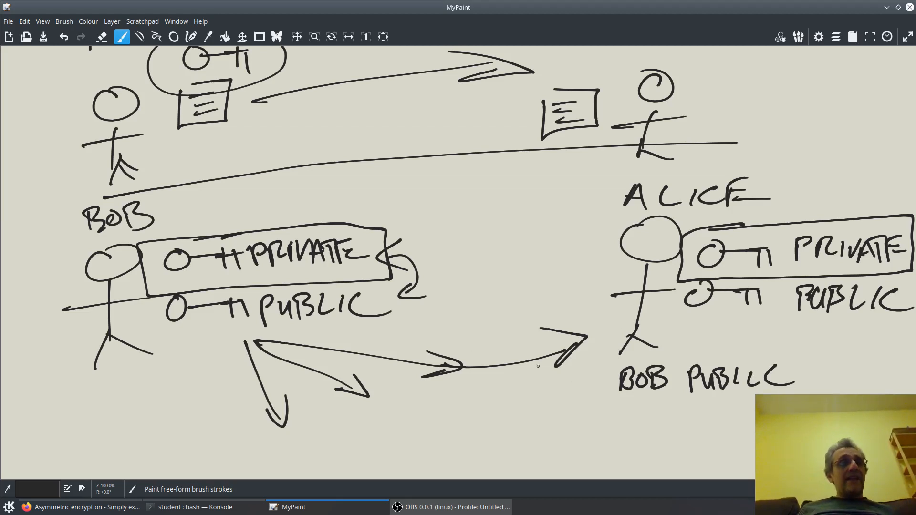
mouse_move(487, 407)
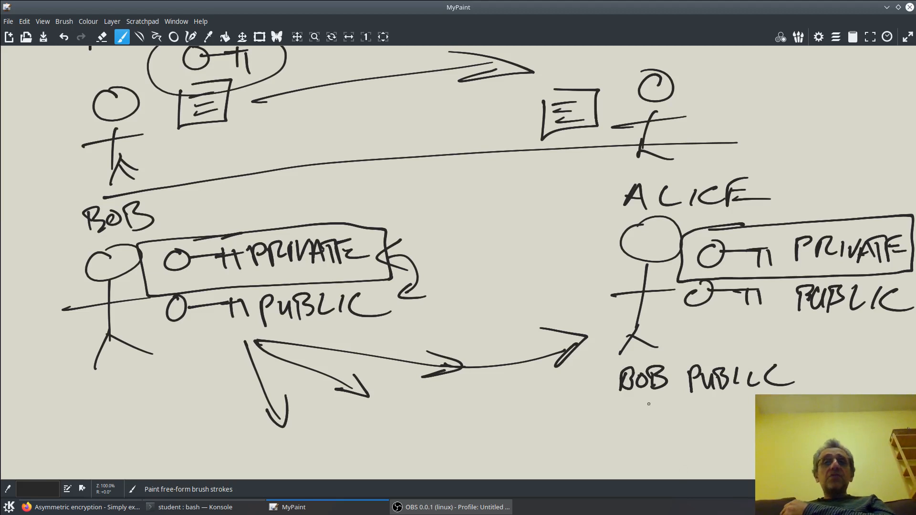
Underline BOB PUBLIC and draw a document with text lines below it.
left_click_drag(625, 400, 803, 389)
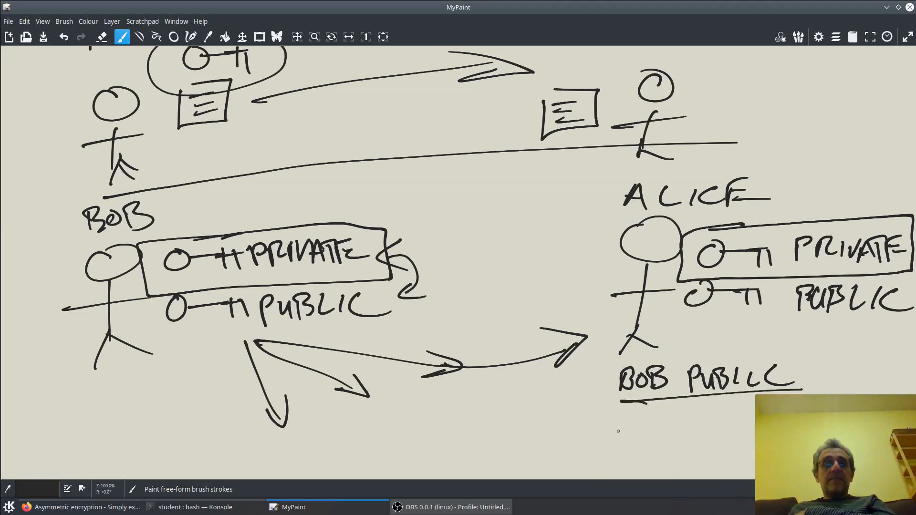
left_click_drag(570, 403, 637, 468)
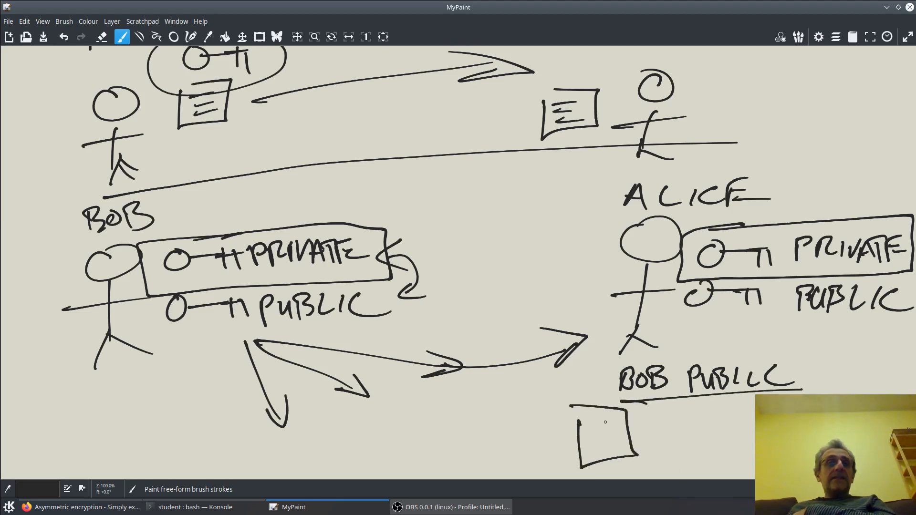
left_click_drag(578, 421, 631, 443)
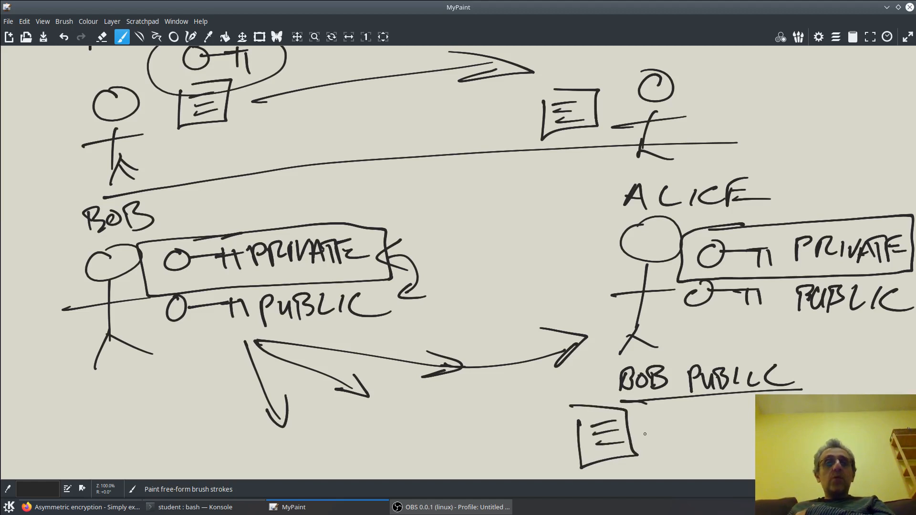
Draw an arrow to a scrambled message, circle it and cross out the original document.
left_click(634, 430)
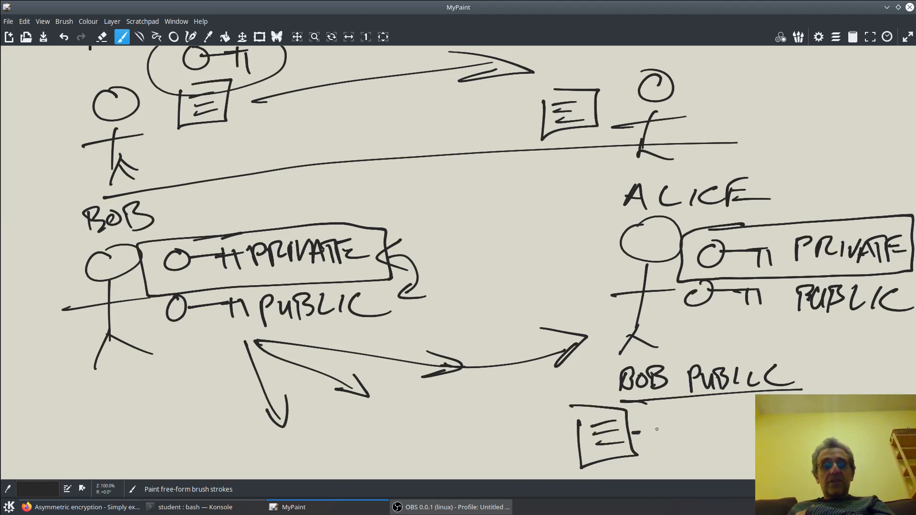
left_click_drag(637, 429, 704, 427)
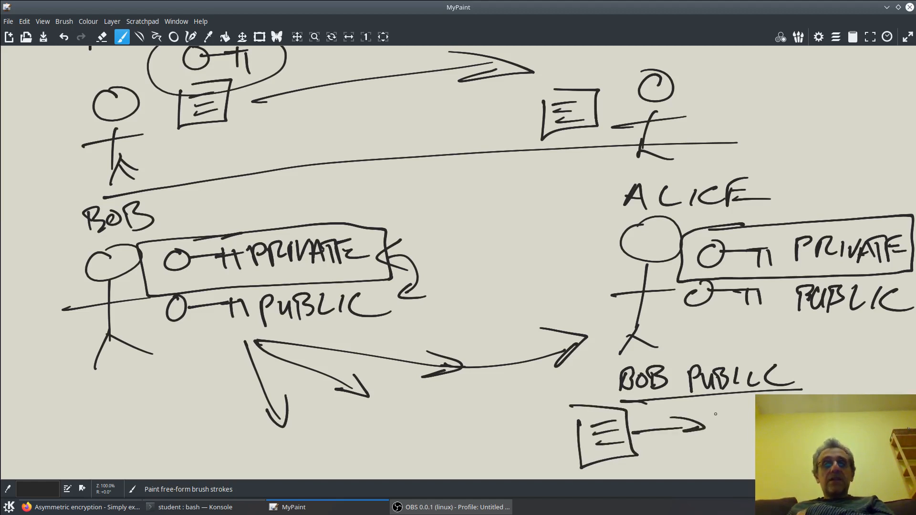
left_click_drag(707, 402, 738, 432)
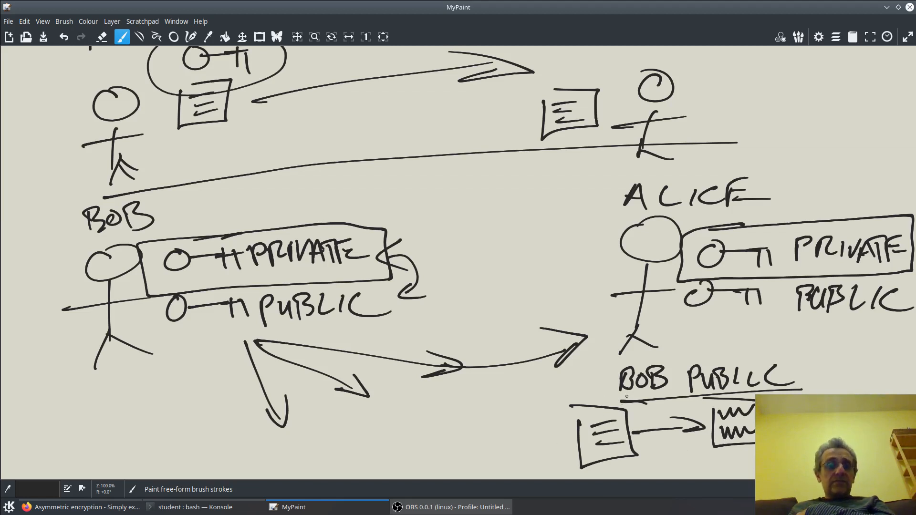
left_click_drag(555, 406, 625, 476)
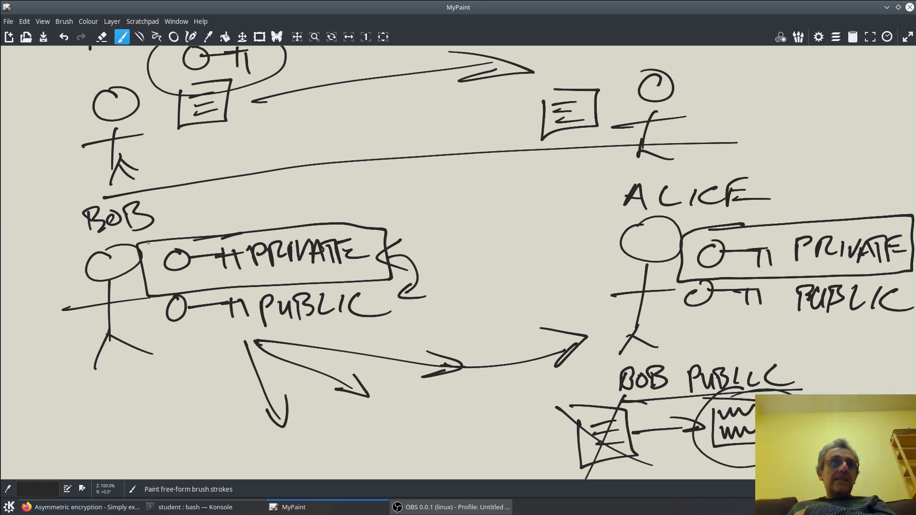
left_click_drag(148, 240, 385, 277)
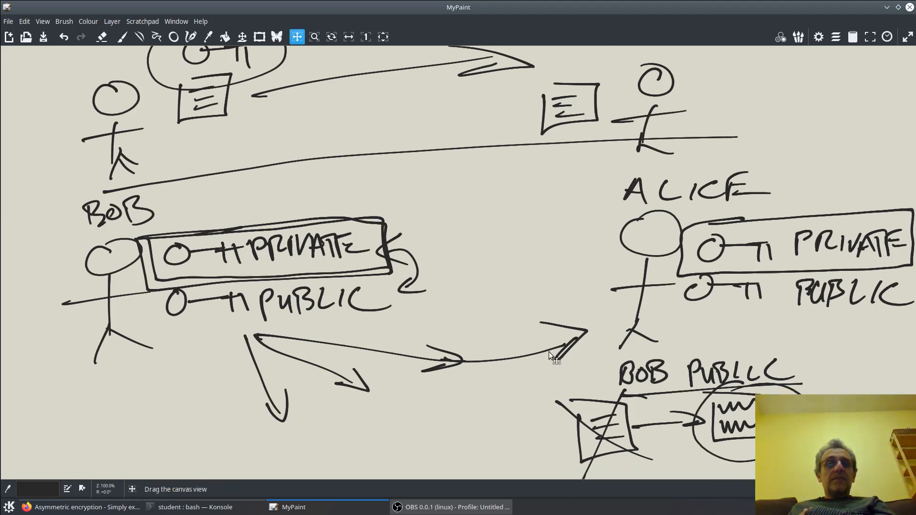
Sketch a scrambled message under Bob with an arrow into a readable document.
left_click(122, 37)
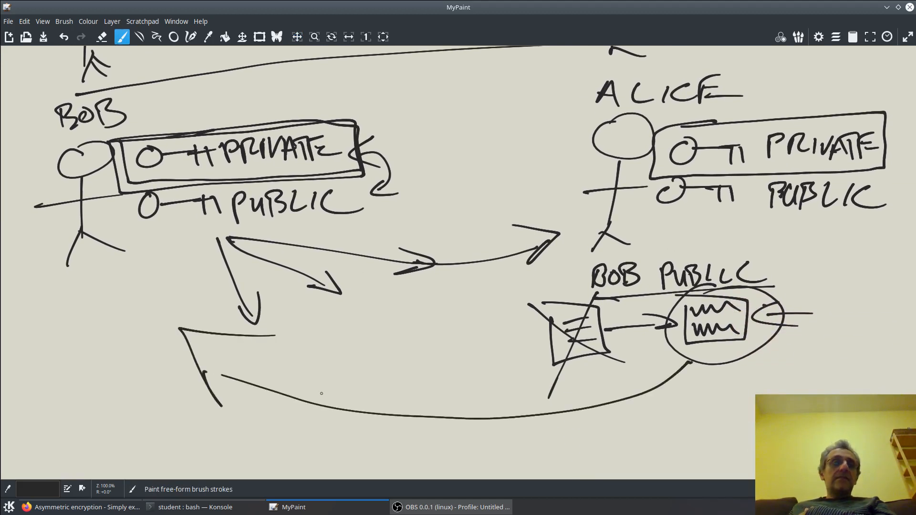
left_click(297, 37)
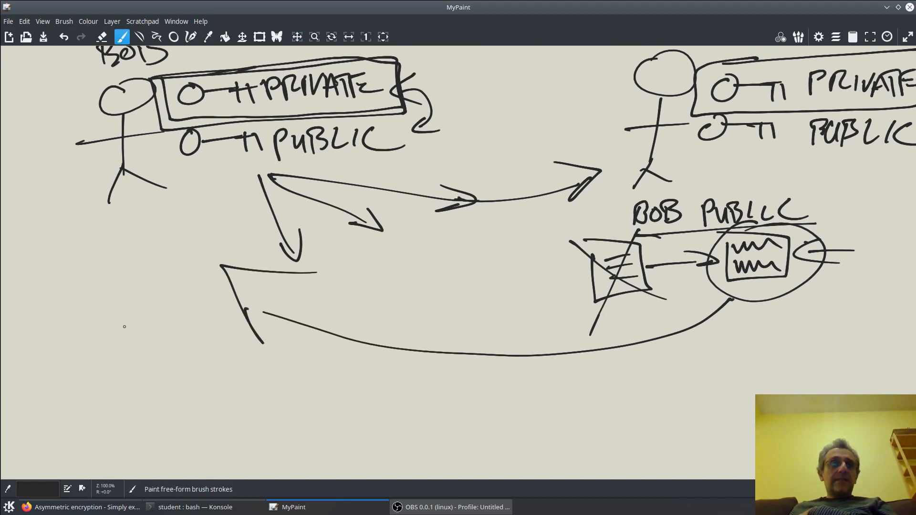
mouse_move(100, 331)
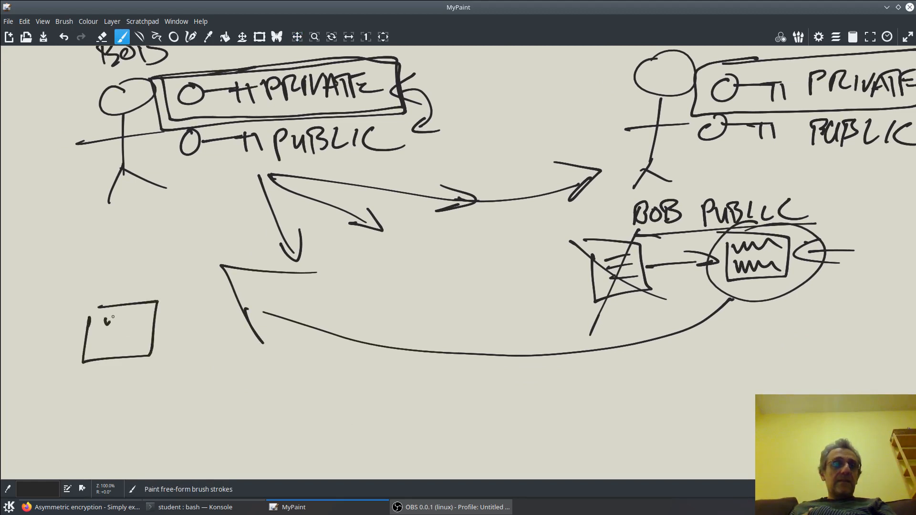
left_click_drag(108, 325, 143, 342)
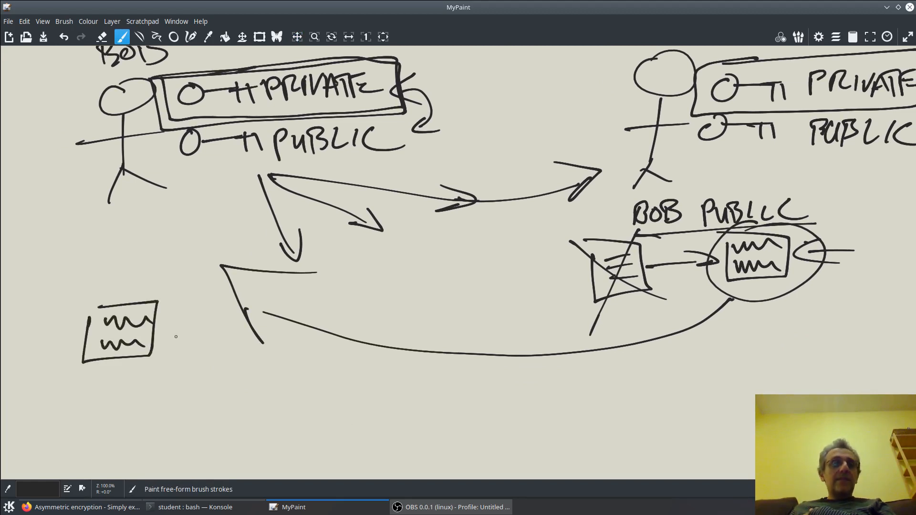
left_click_drag(157, 347, 225, 397)
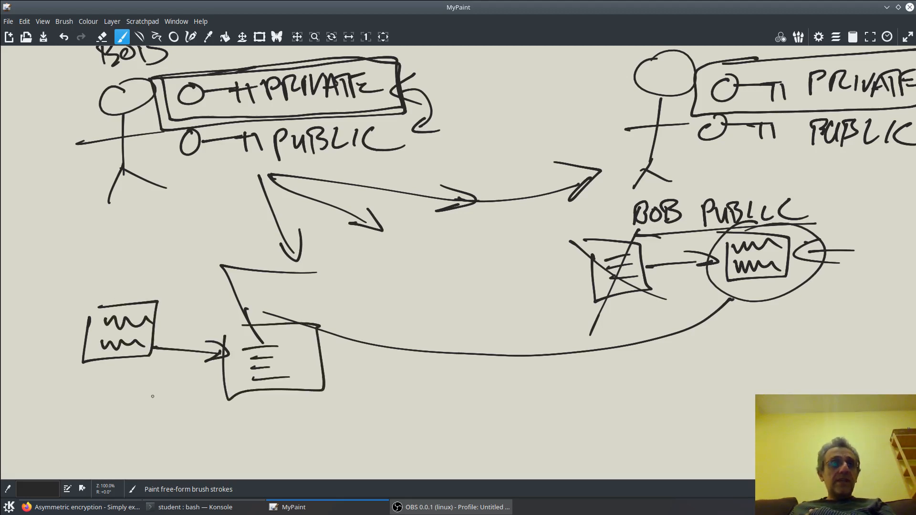
Hand-letter the label BOB PRIVATE KEY below the boxes.
left_click_drag(100, 391, 116, 409)
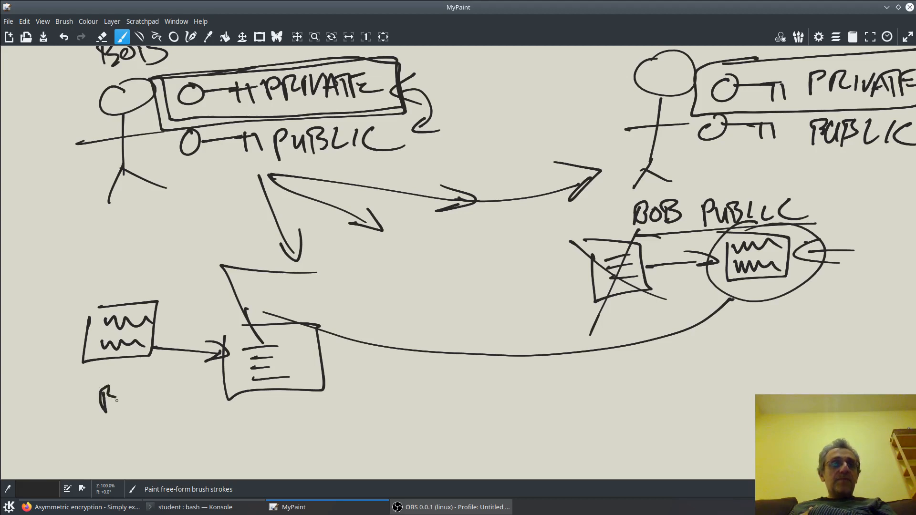
left_click_drag(103, 400, 193, 409)
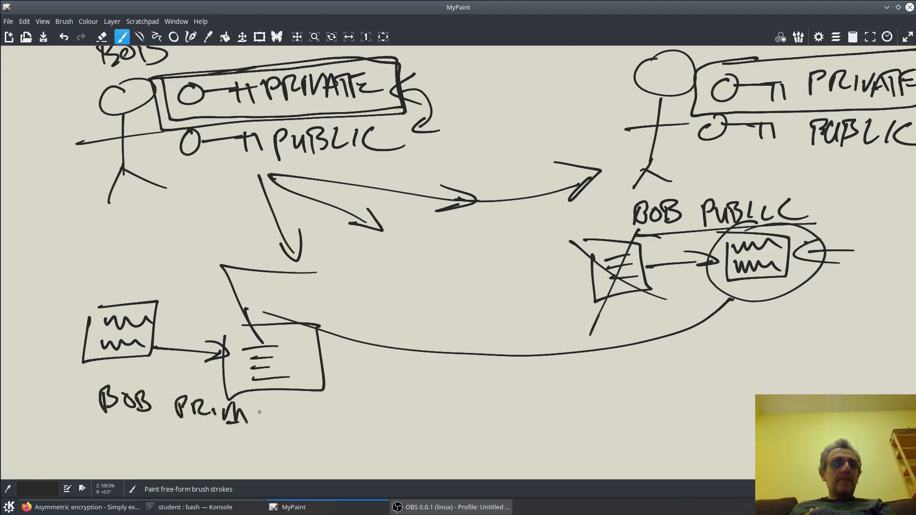
left_click_drag(259, 416, 345, 415)
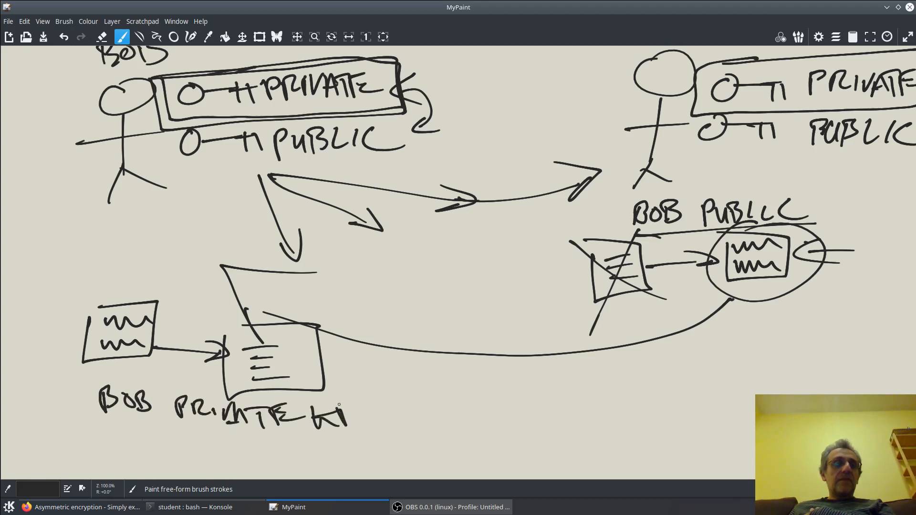
left_click_drag(333, 410, 368, 421)
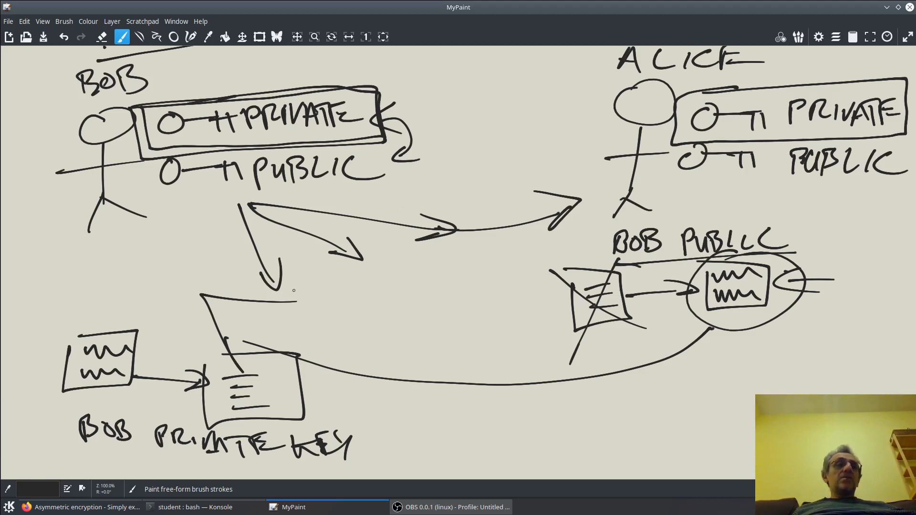
mouse_move(355, 275)
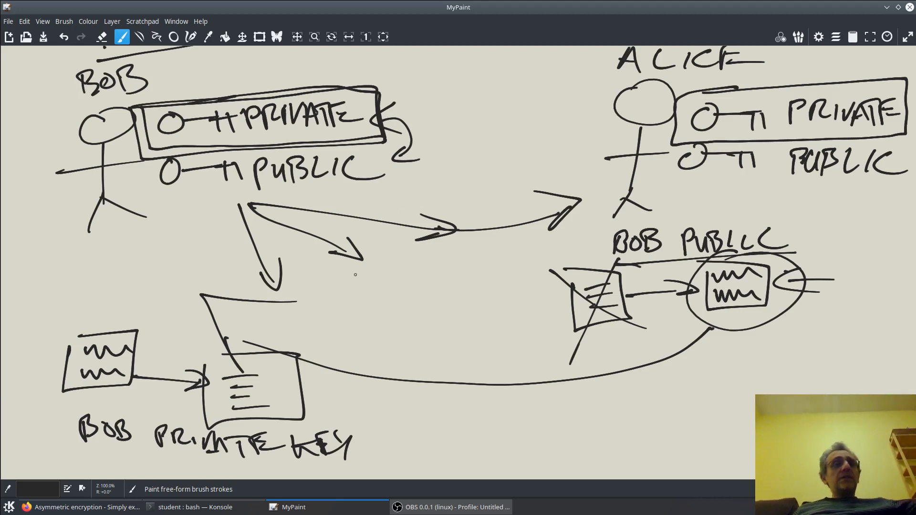
mouse_move(339, 283)
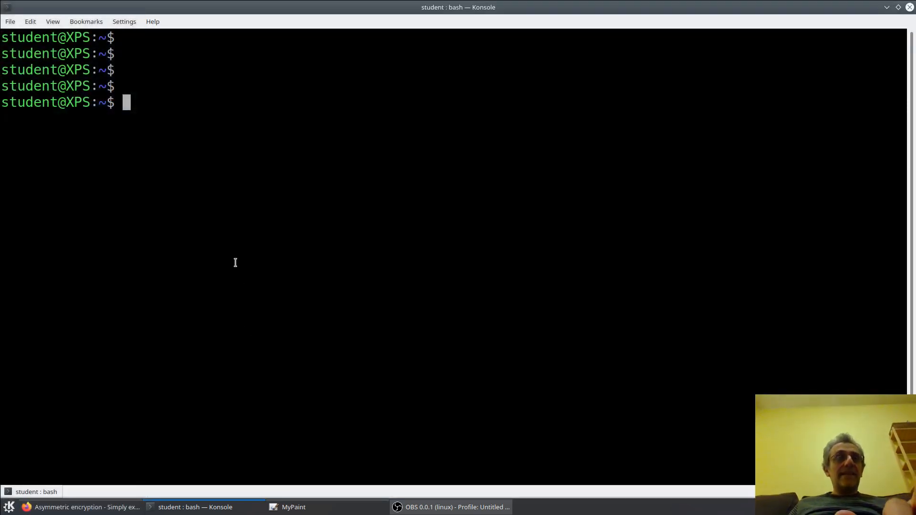
mouse_move(285, 303)
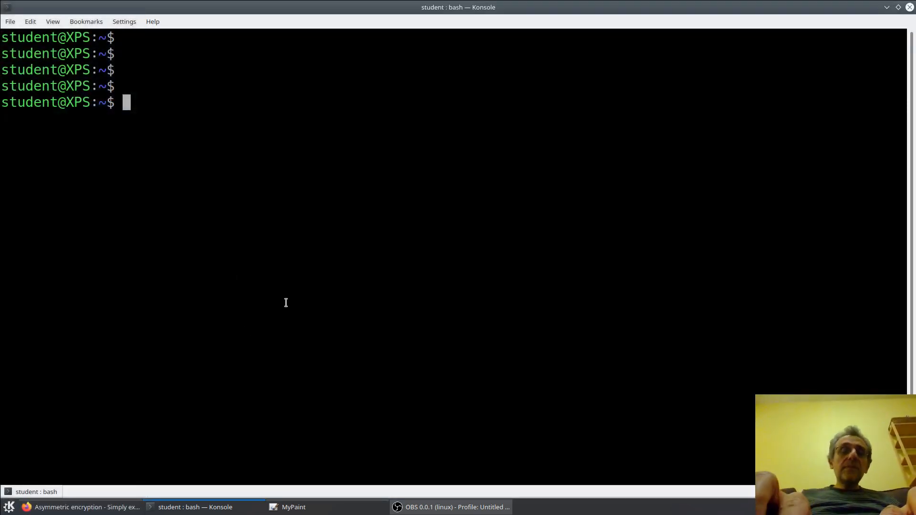
Run ls .ssh to confirm no .ssh folder exists yet.
type("l")
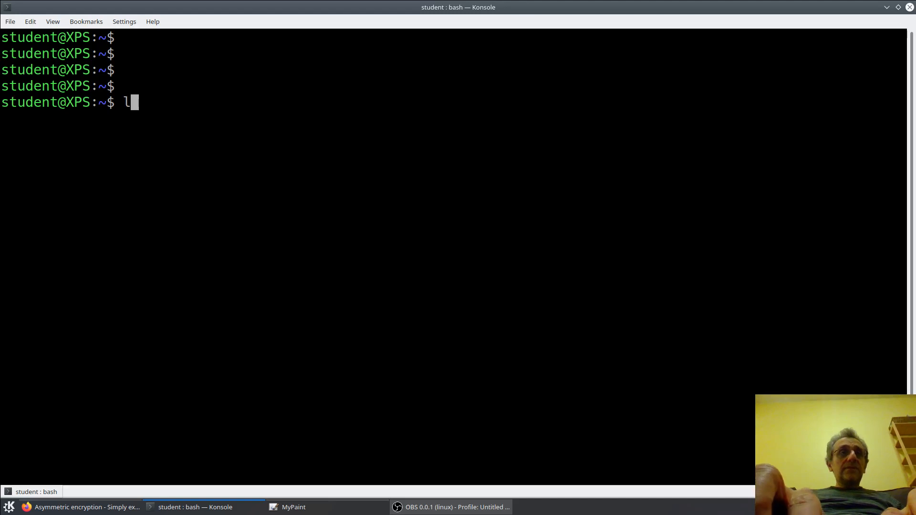
type("s")
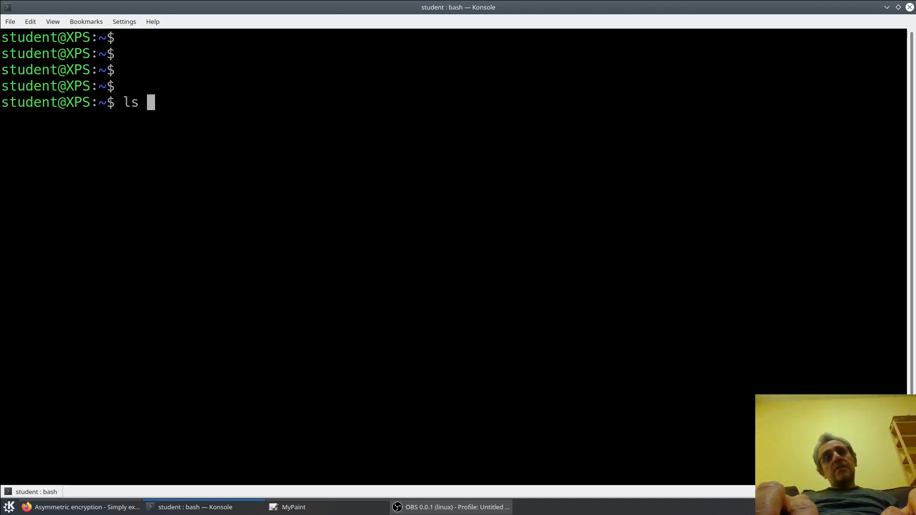
type(".ssh")
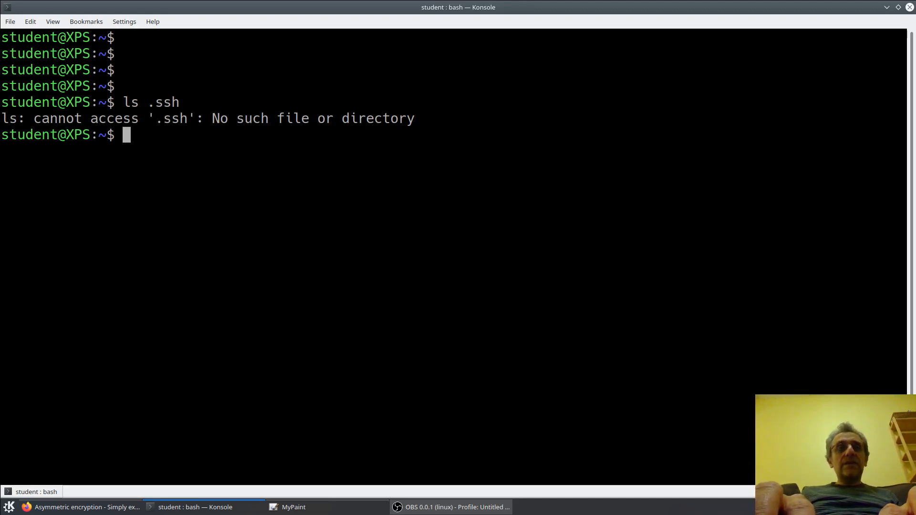
Run ssh-keygen to start generating an RSA key pair at the default location.
type("ssh-")
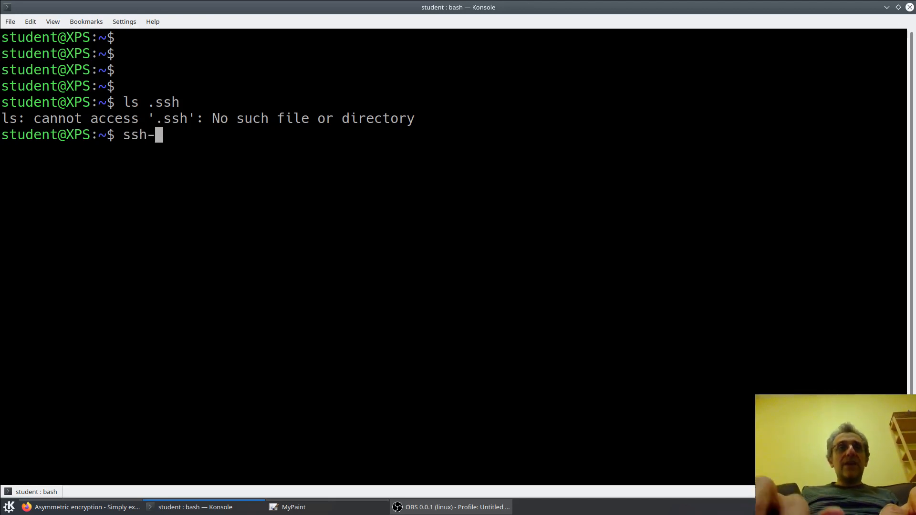
type("key")
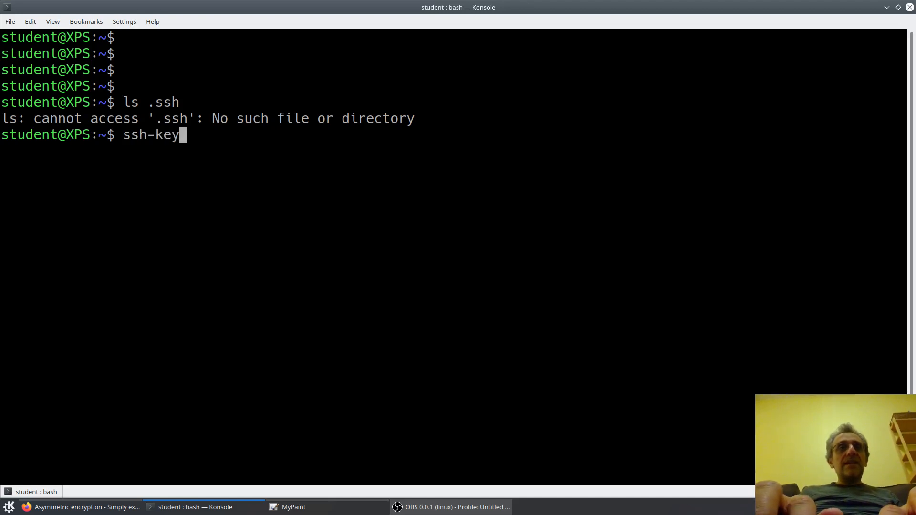
type("gen")
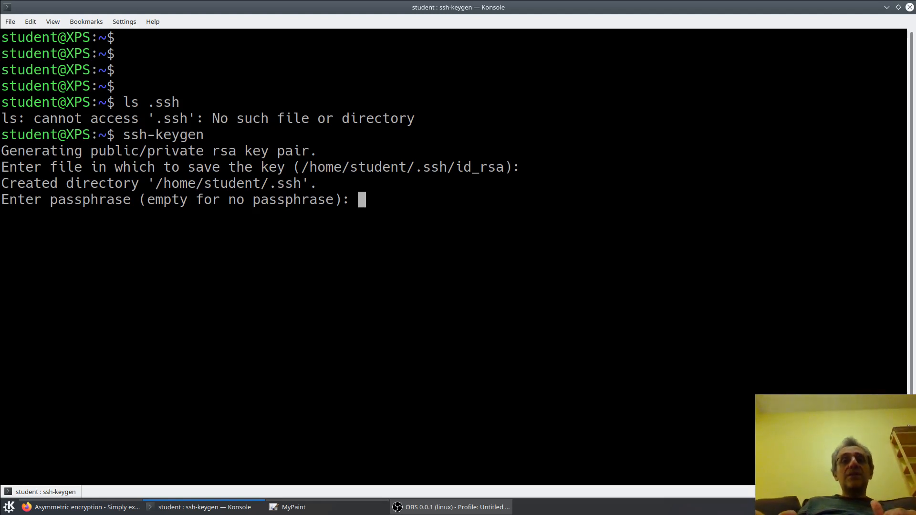
Leave the passphrase empty so ssh-keygen saves id_rsa and id_rsa.pub in ~/.ssh.
key("Return")
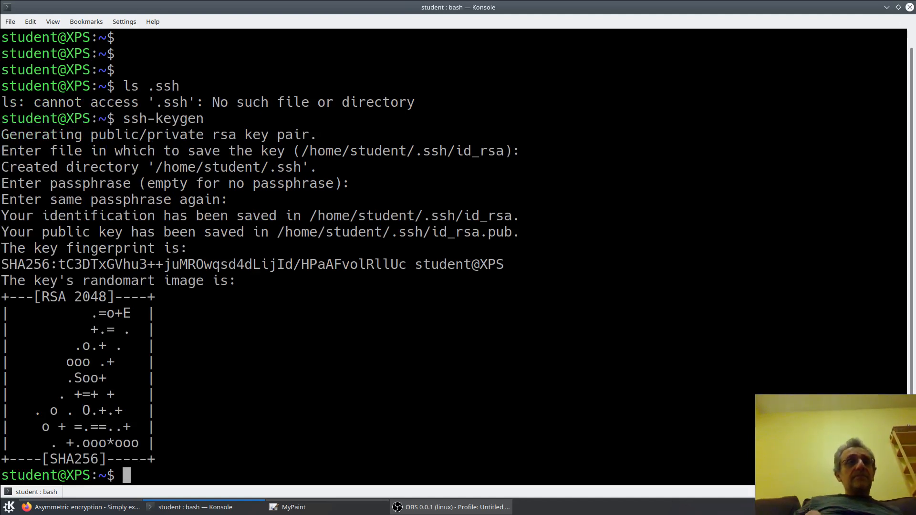
mouse_move(255, 273)
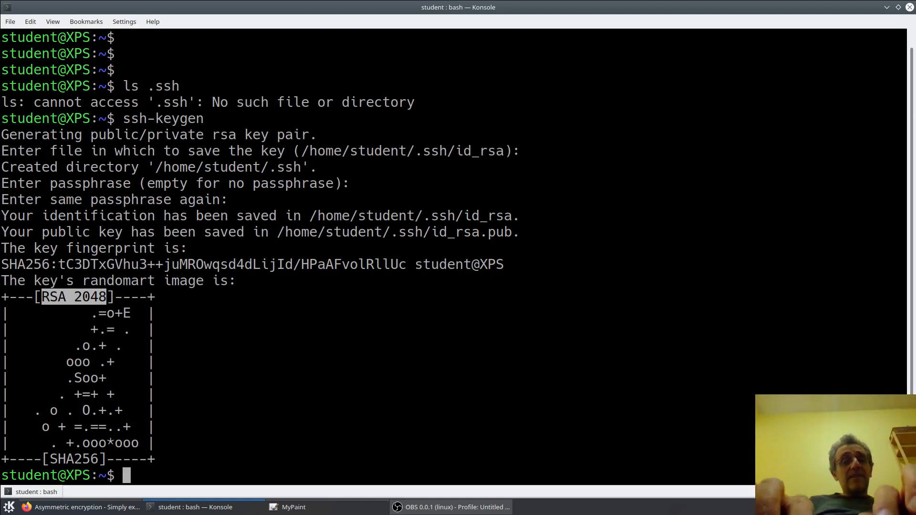
List ~/.ssh with ls then ll to show id_rsa and id_rsa.pub sizes and permissions.
type("ls")
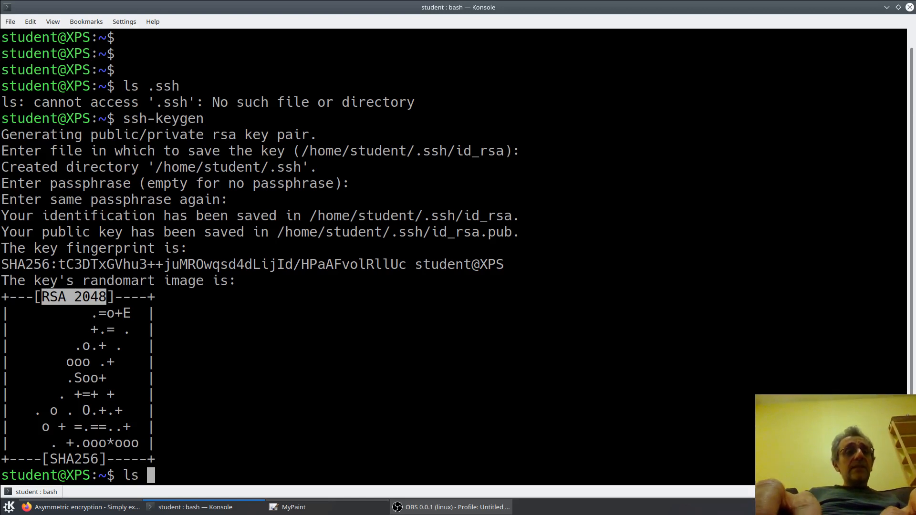
type(".")
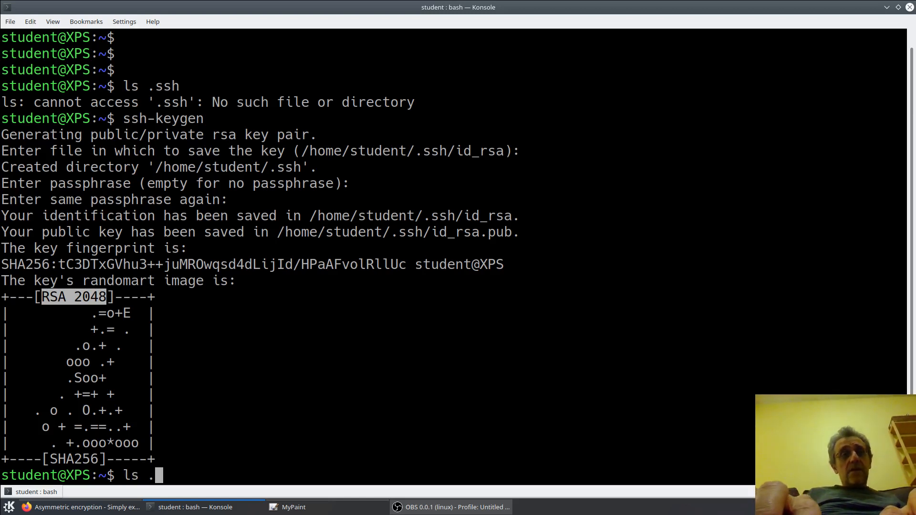
type("ssh")
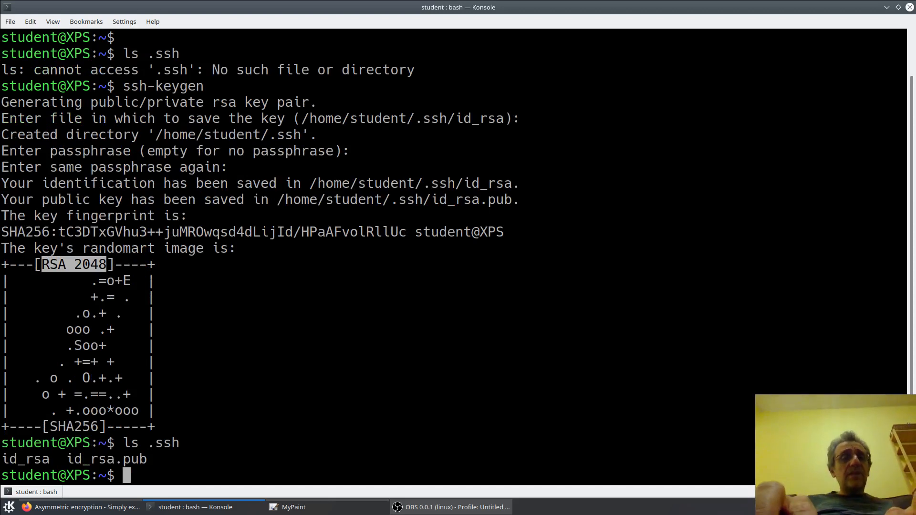
type("ls")
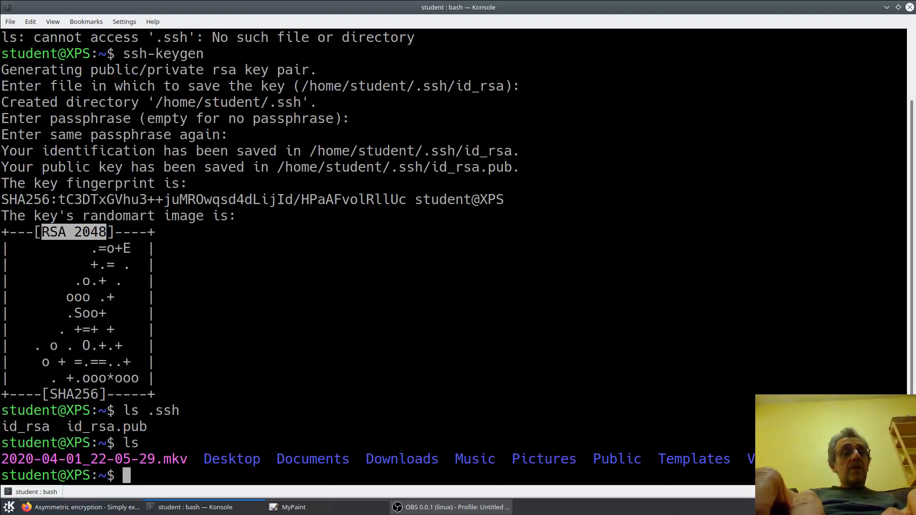
type("ls .ssh")
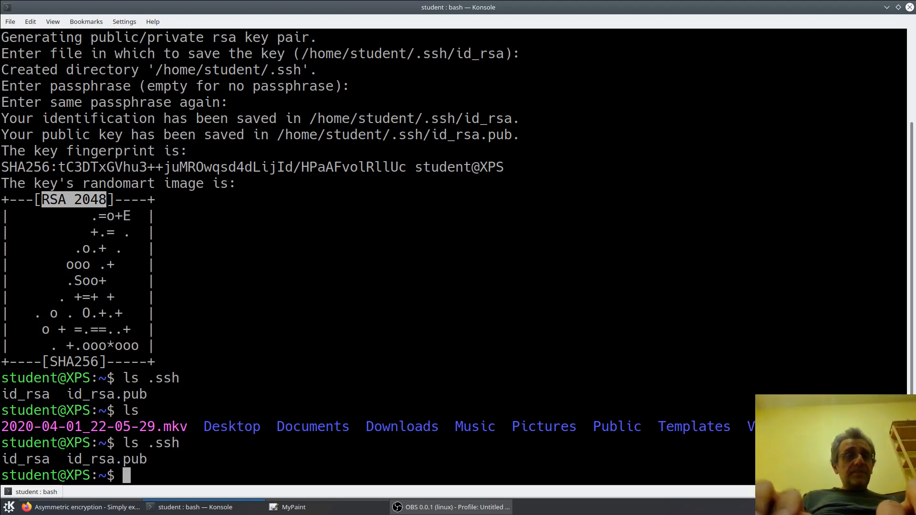
type("ll .ssh")
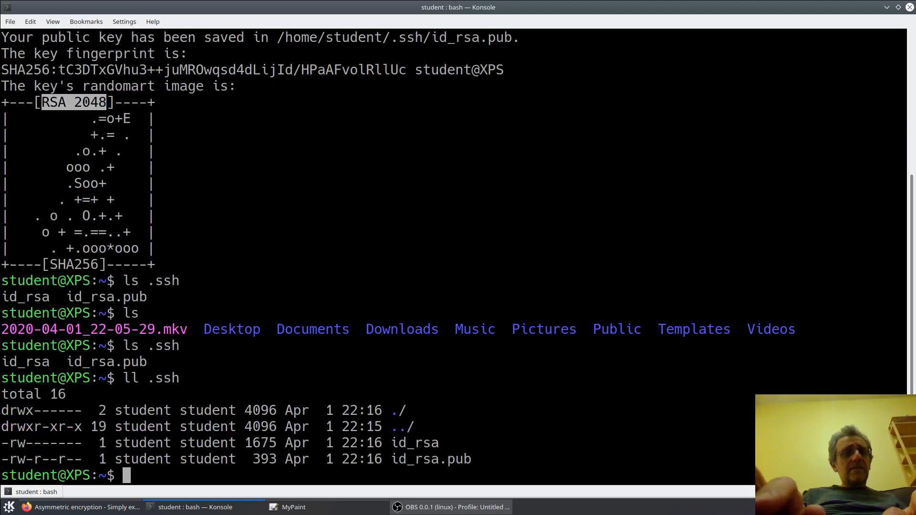
mouse_move(288, 402)
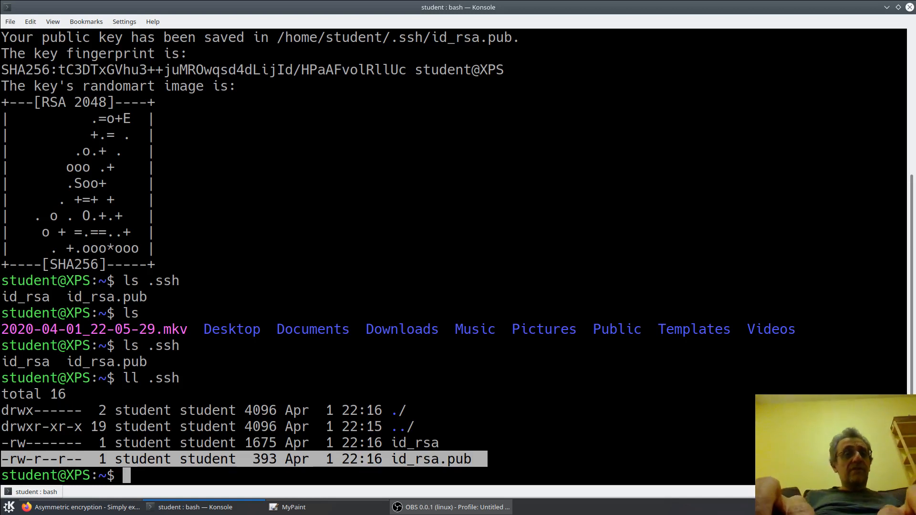
key("Return")
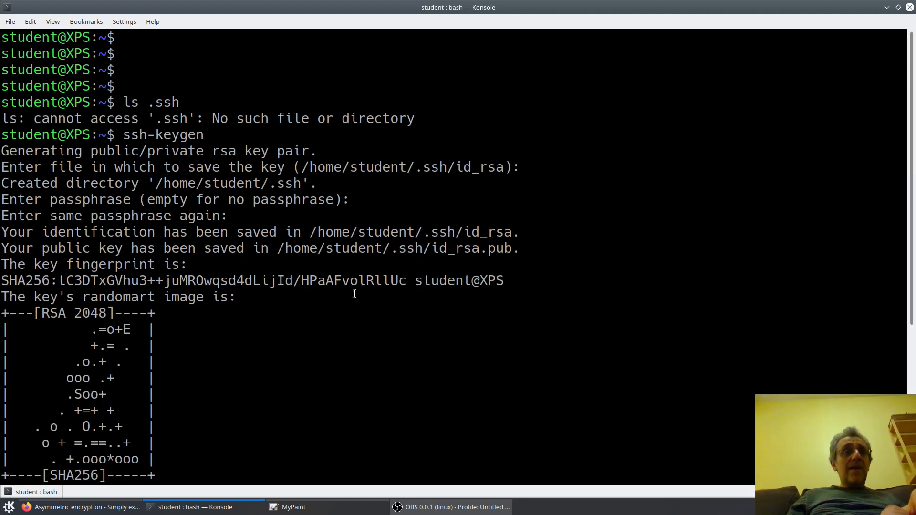
double_click(135, 134)
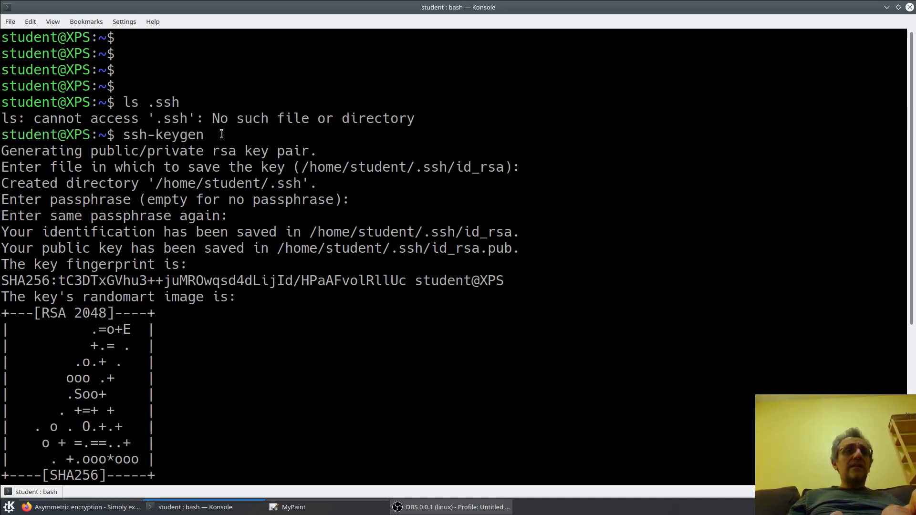
double_click(164, 135)
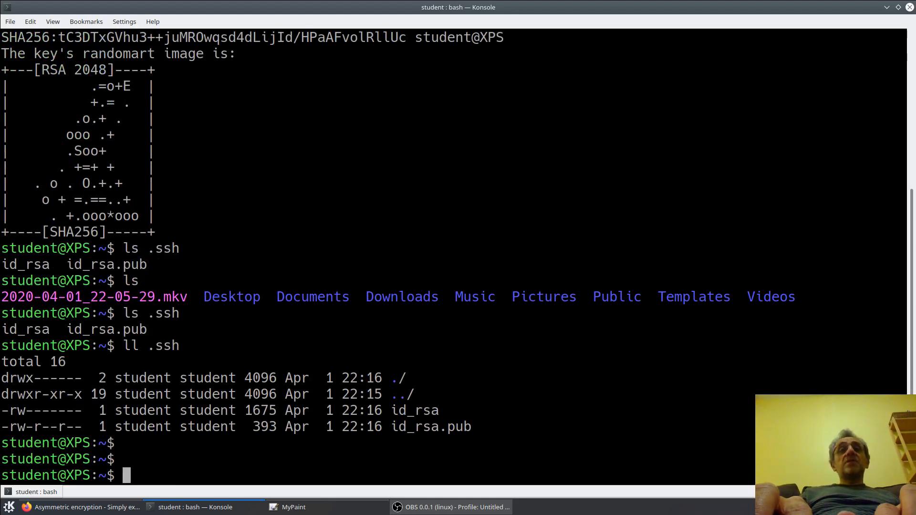
Start the copy command with source path .ssh/id_rsa.pub.
type("cp")
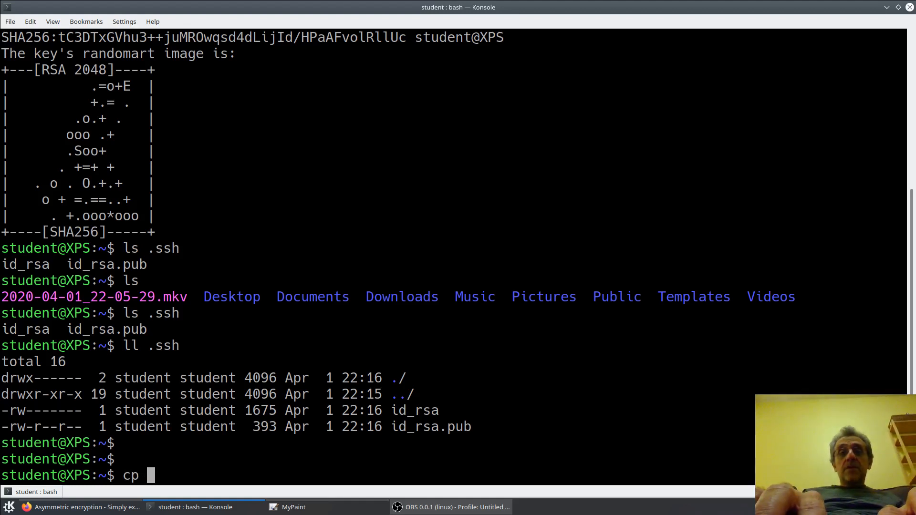
type(".ss")
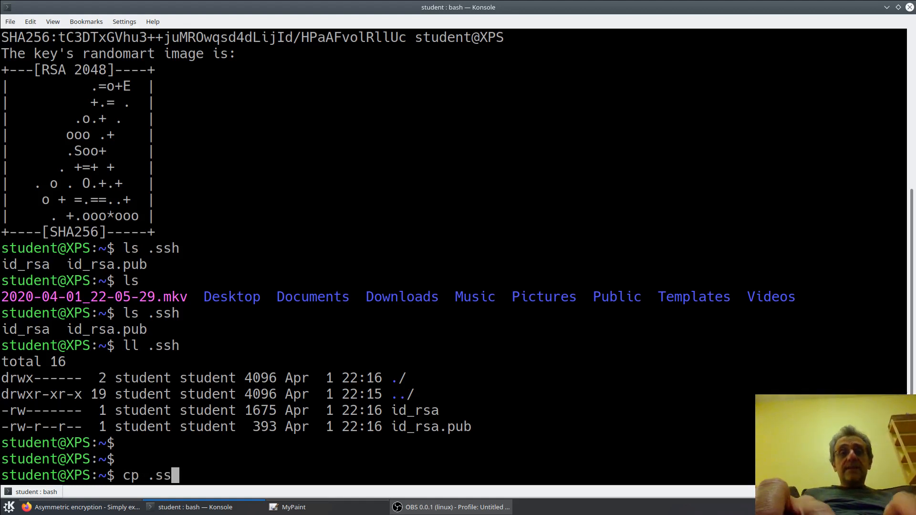
type("h/id_rsa")
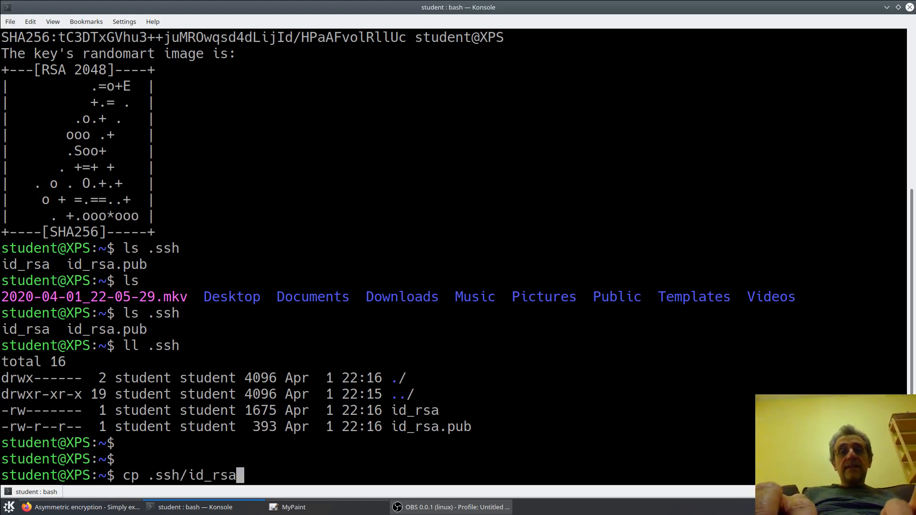
type(".pub")
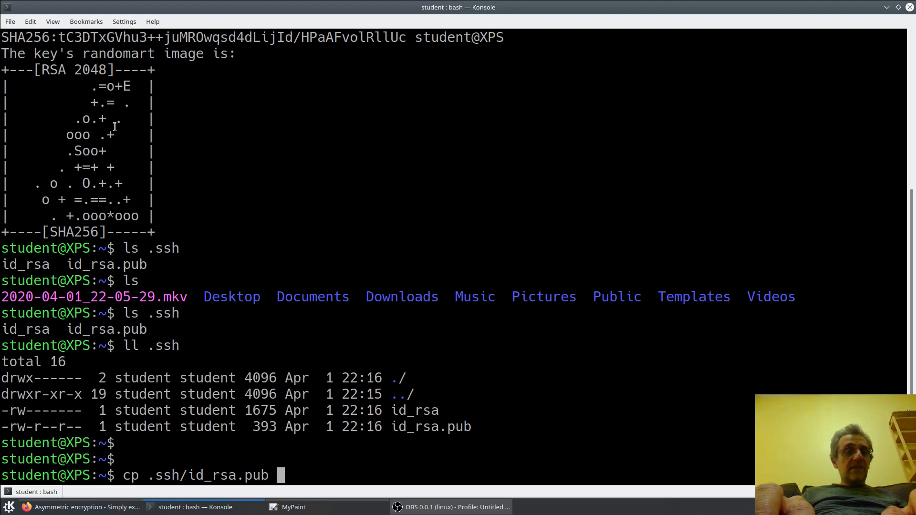
Name the destination billy.pub, correcting a typo, and run the copy.
type("bi")
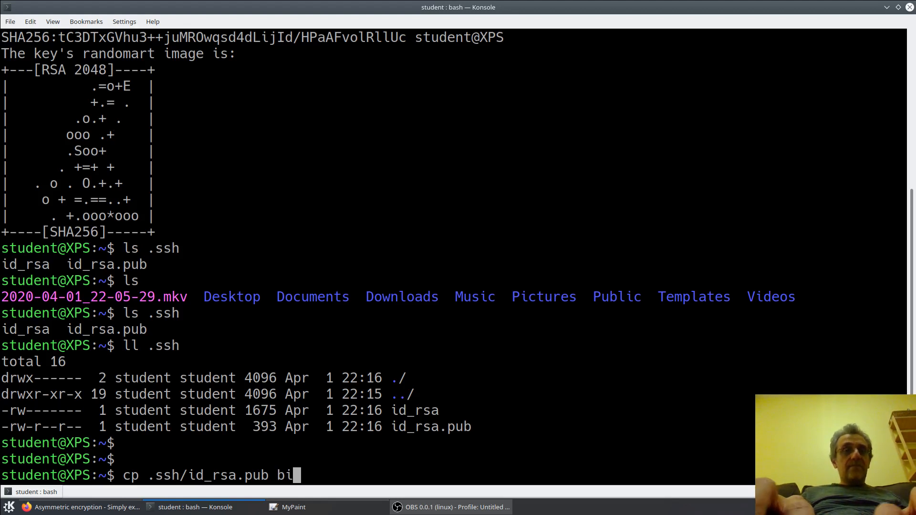
key("BackSpace")
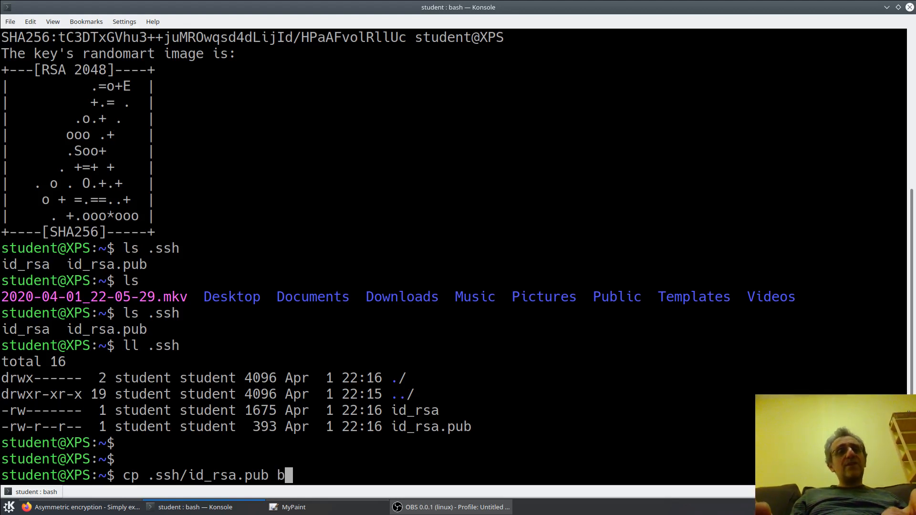
key("BackSpace")
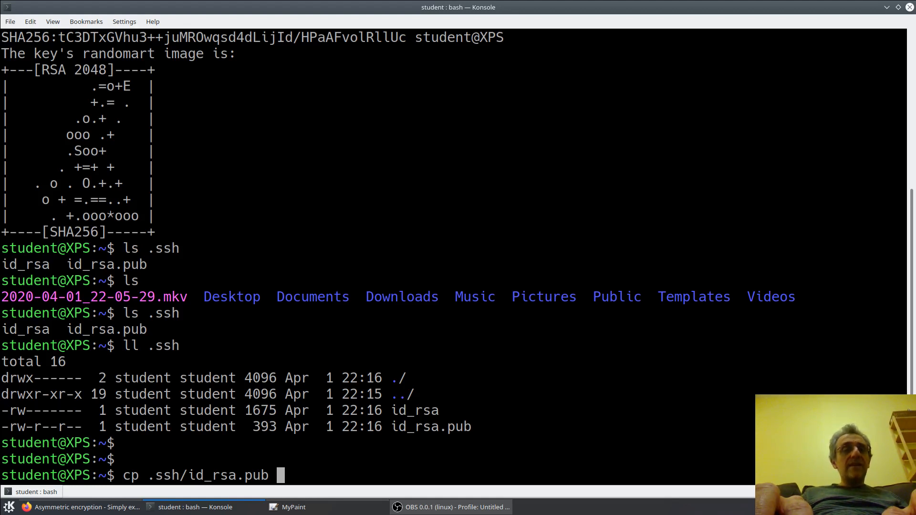
type("bi")
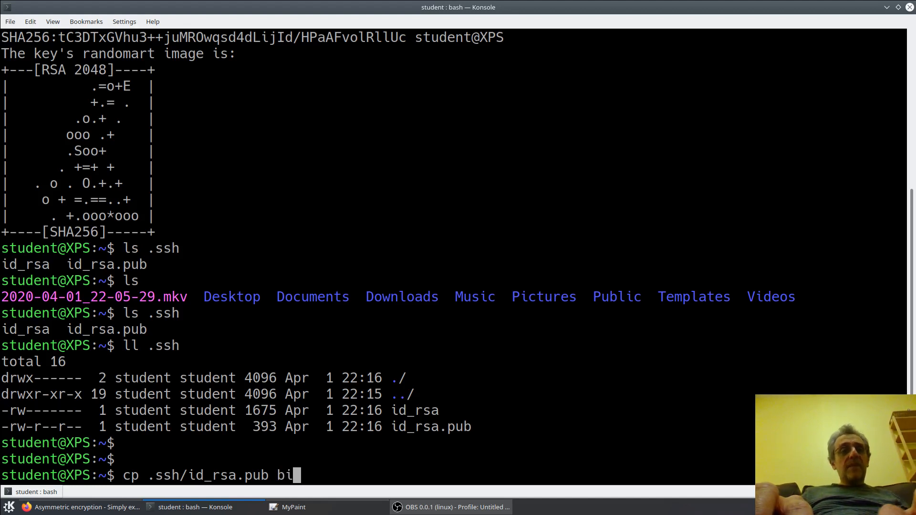
type("ll")
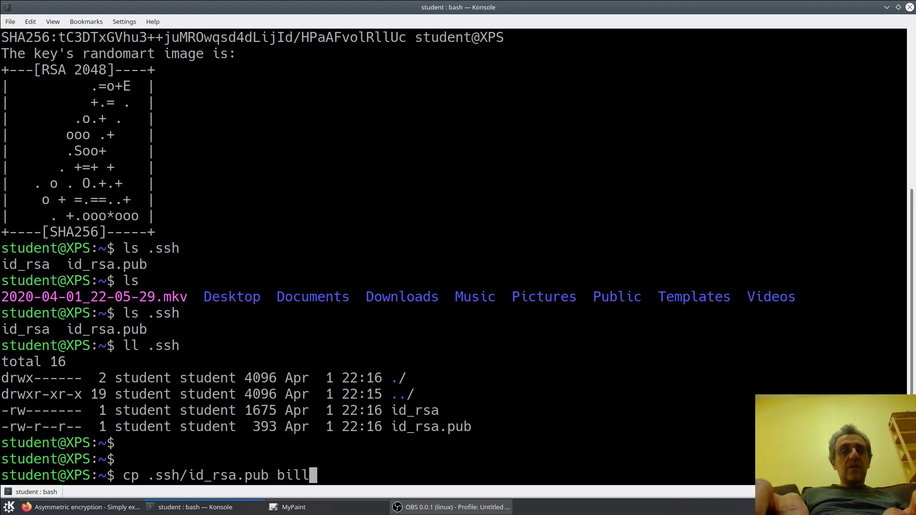
type("y")
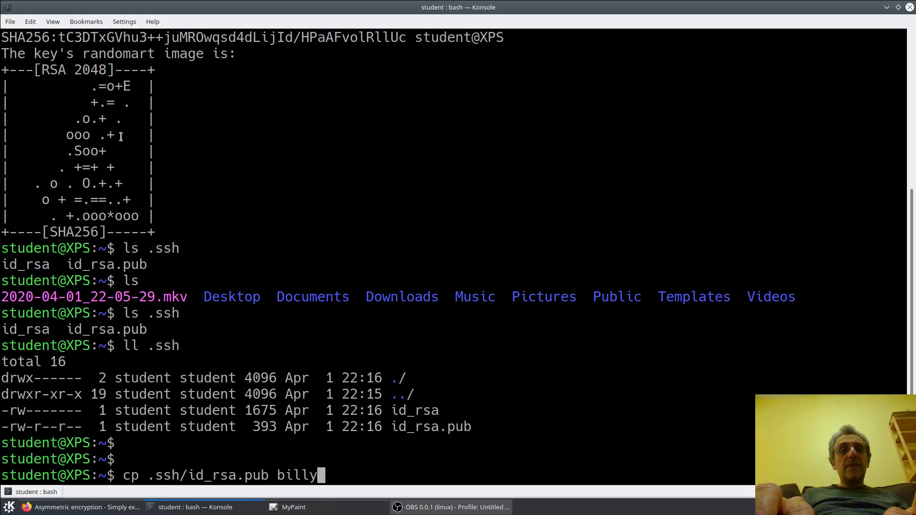
type(".")
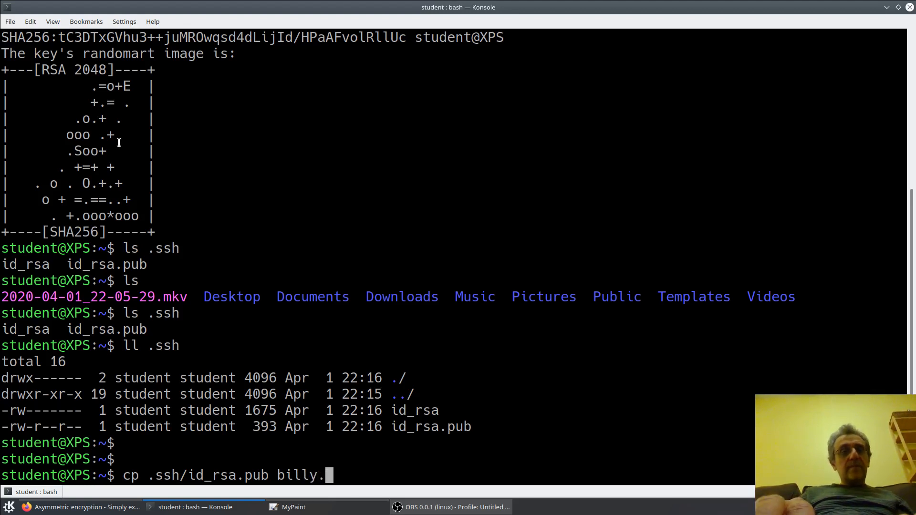
type("pub")
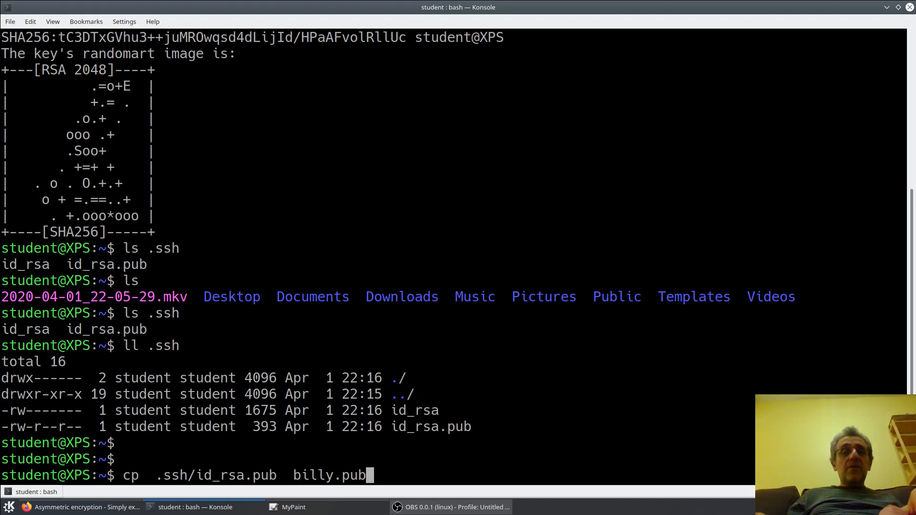
key("Return")
type("ls")
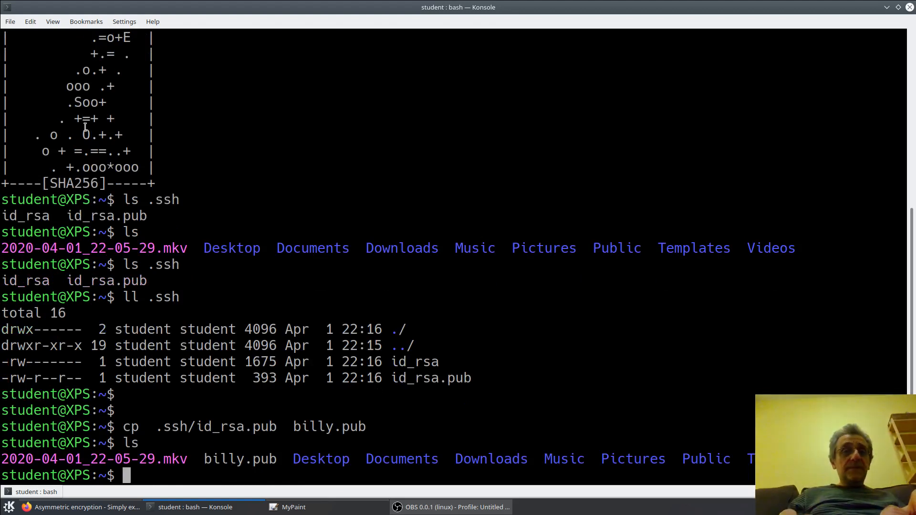
Display billy.pub with cat, showing the ssh-rsa key line ending in student@XPS.
double_click(239, 459)
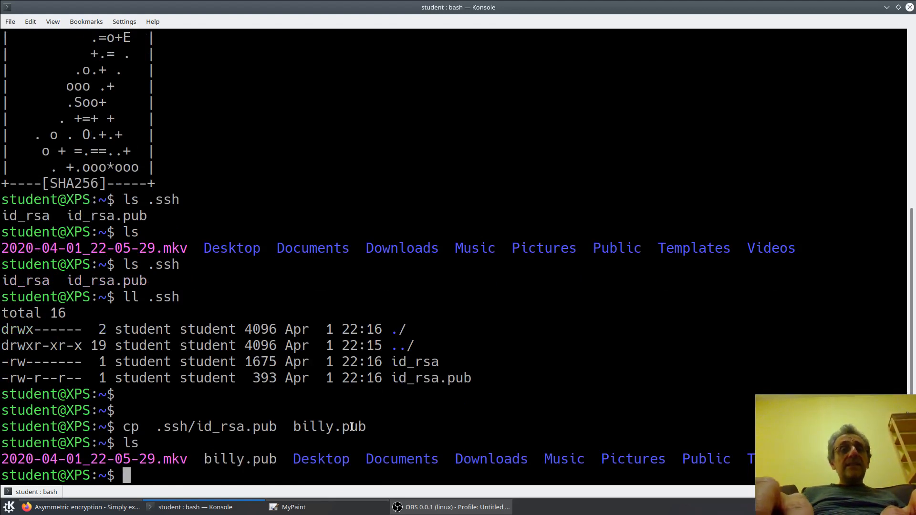
type("cat")
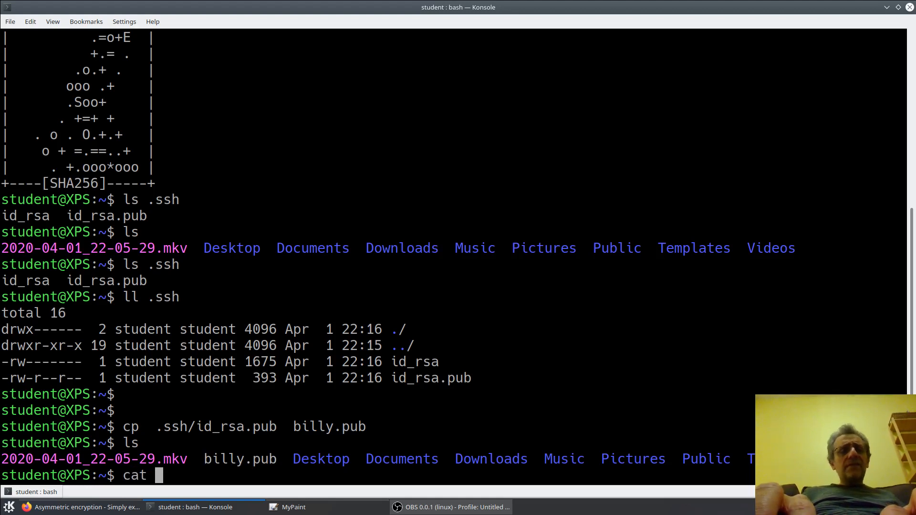
type("b")
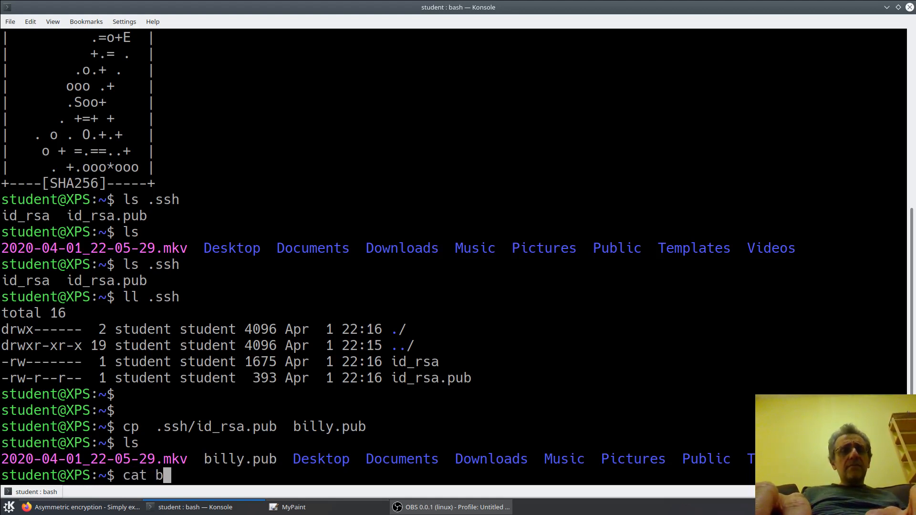
type("illy.pub")
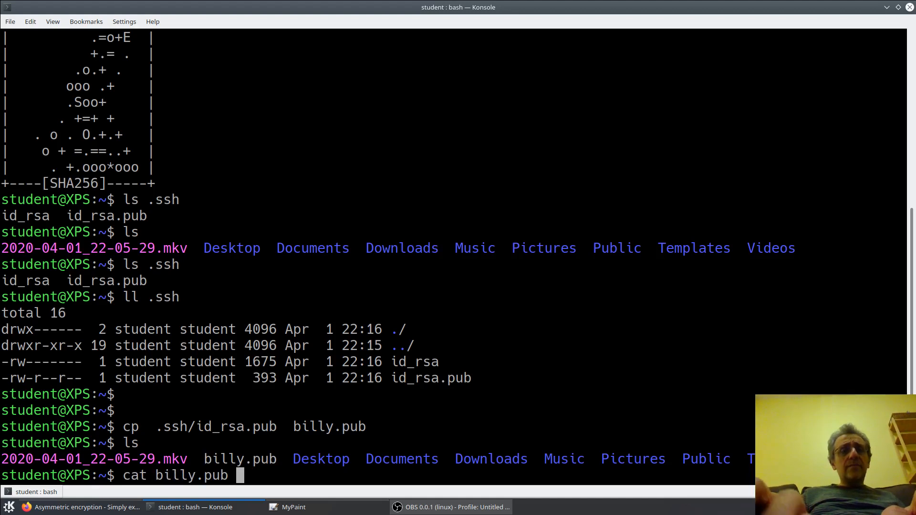
key("Return")
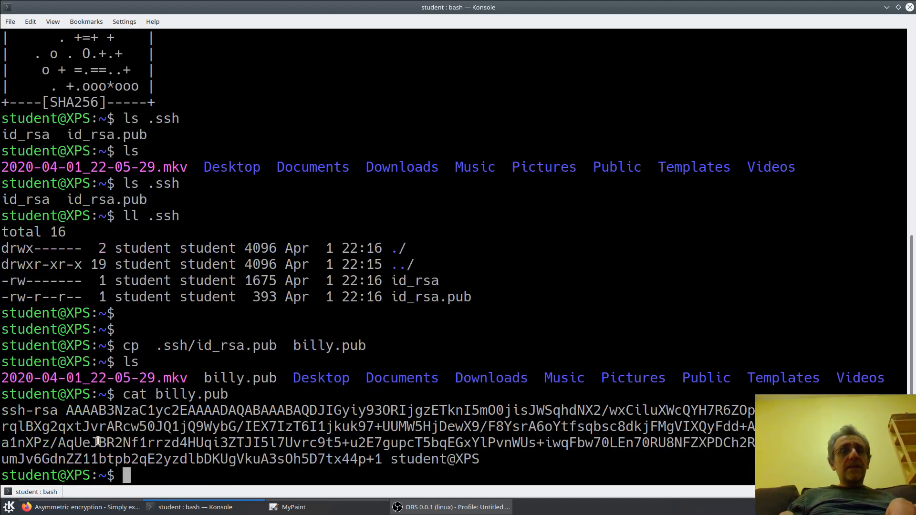